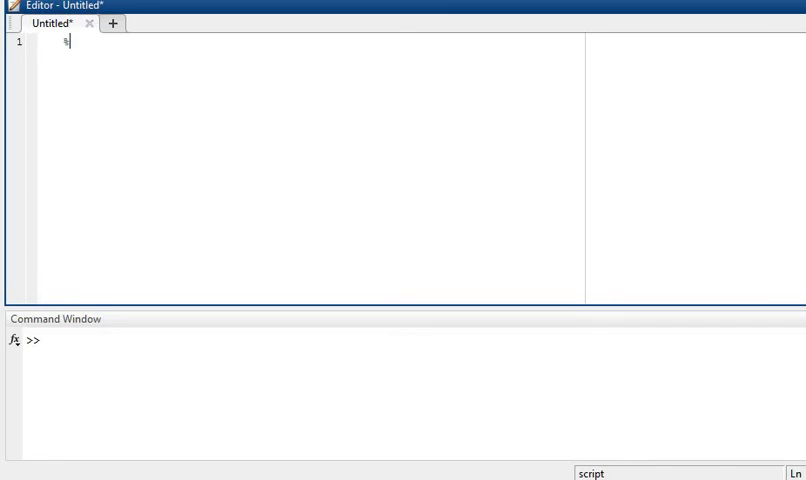
Write the header comment '% WAP to implement ADD of 2 sinusoidal function + Expo + Cos'.
text(% WAP to imple)
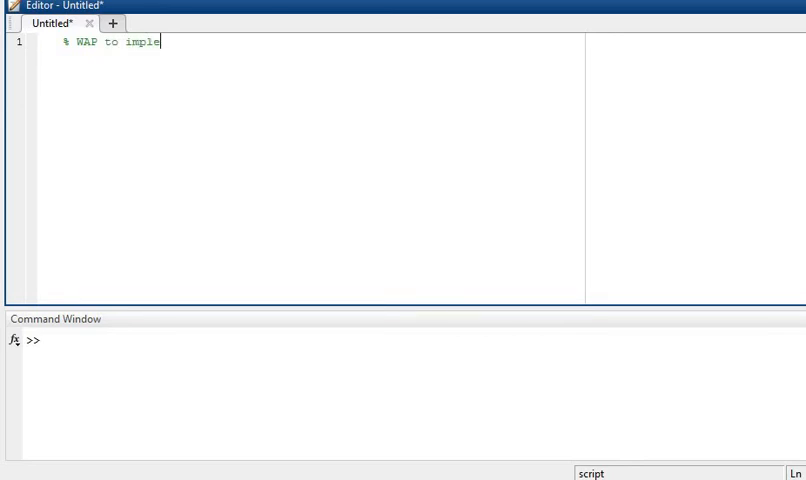
text(ment)
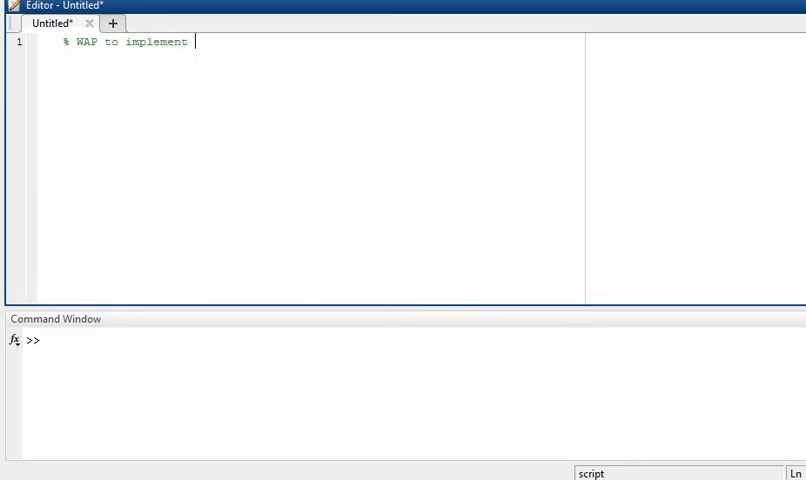
text(ADD)
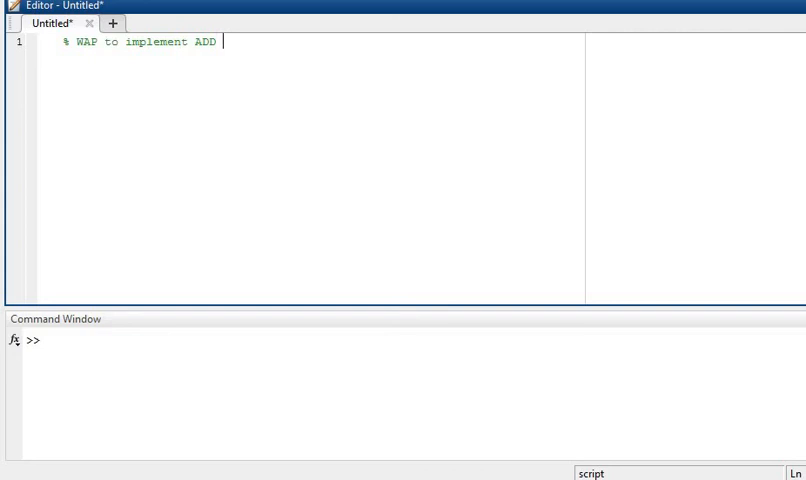
text(of 2)
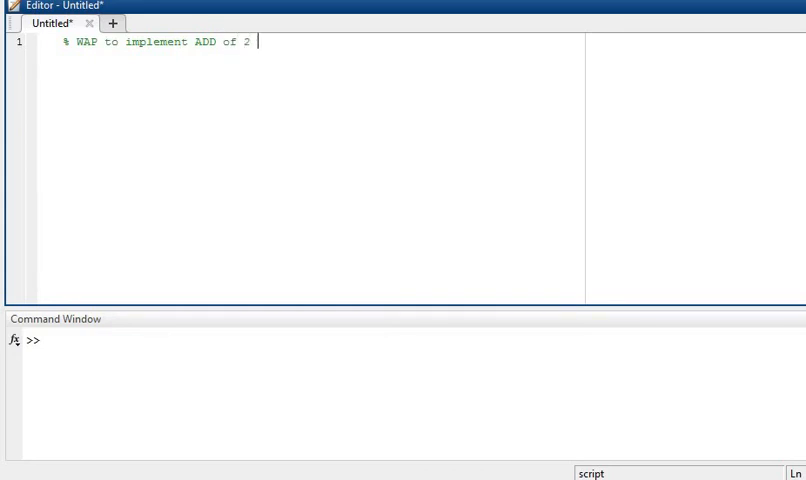
text(sinusoi)
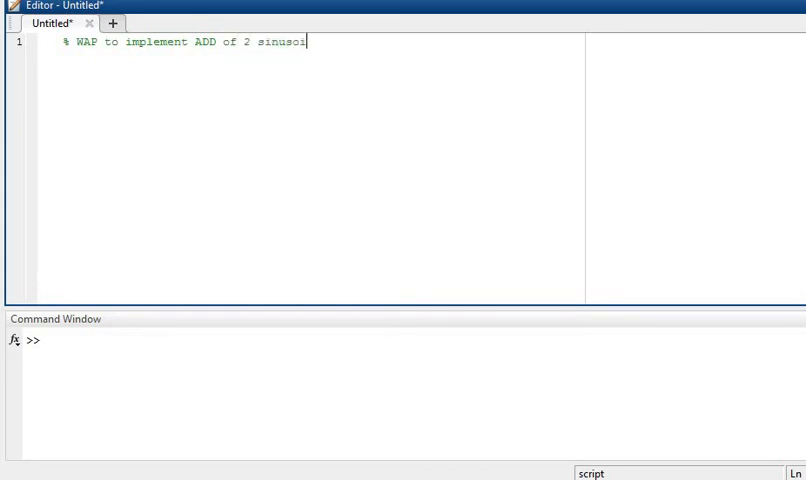
text(dal func)
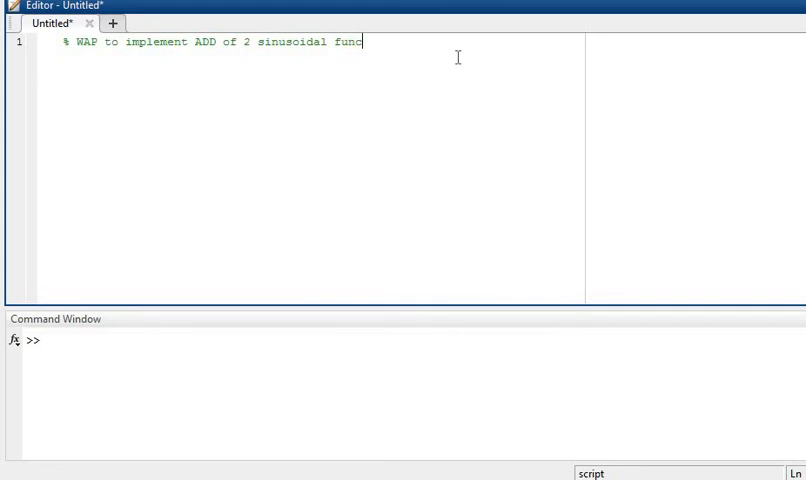
text(tion)
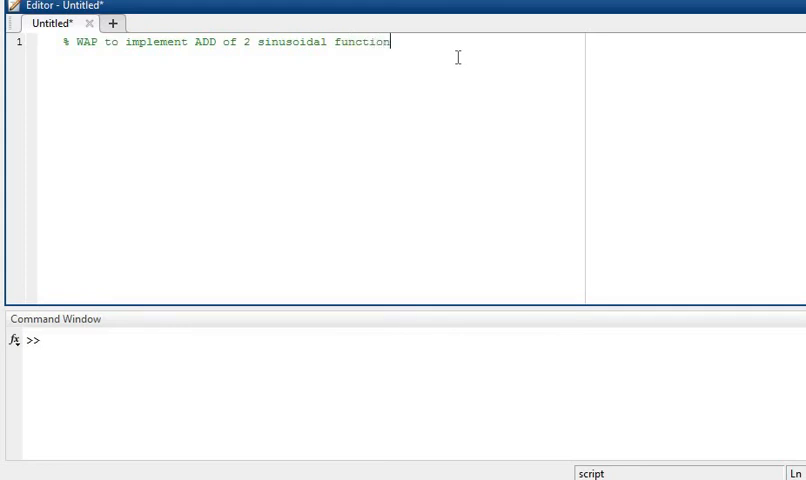
text(+)
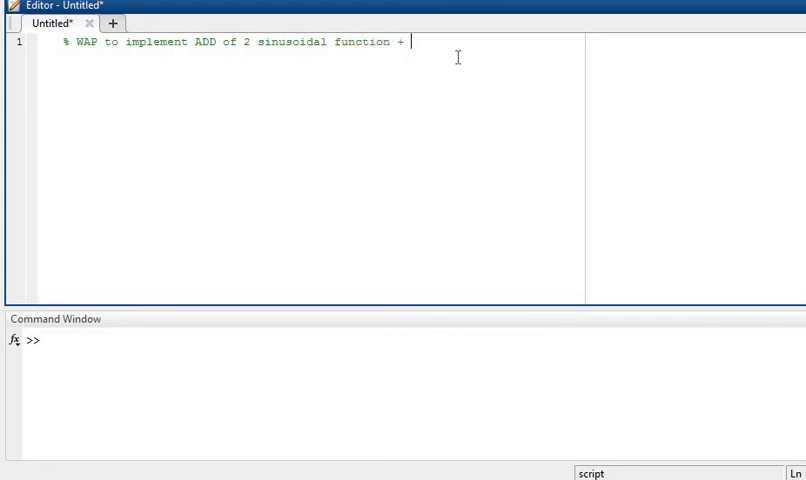
text(Expo)
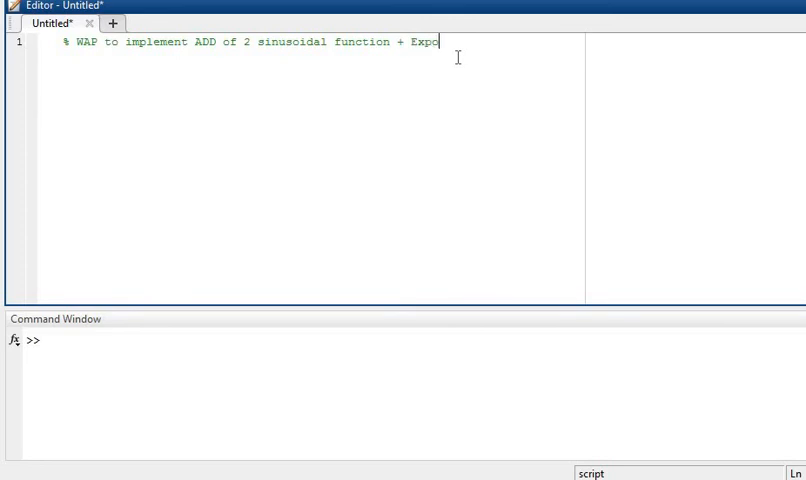
text(+)
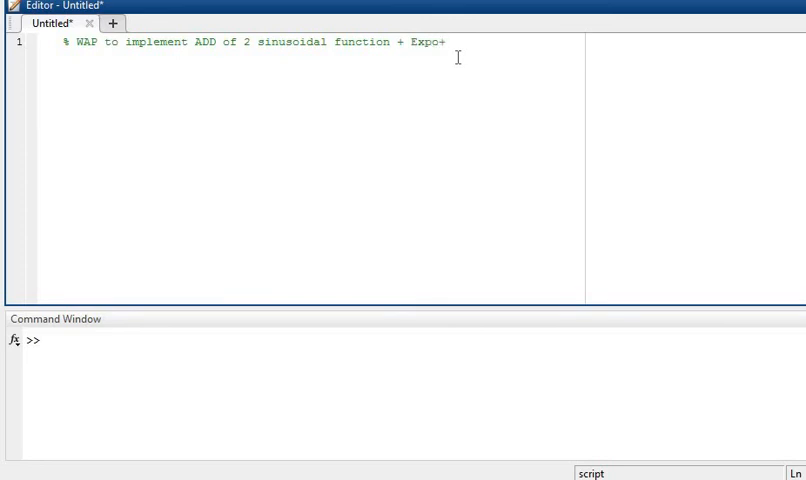
text(C)
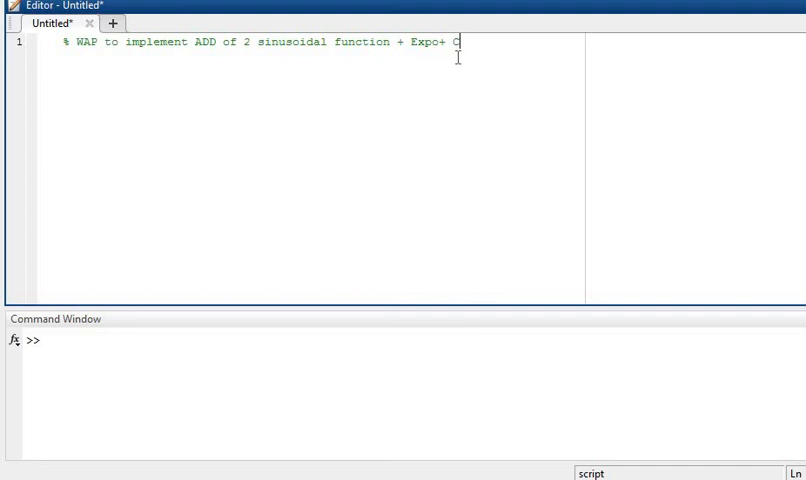
text(os)
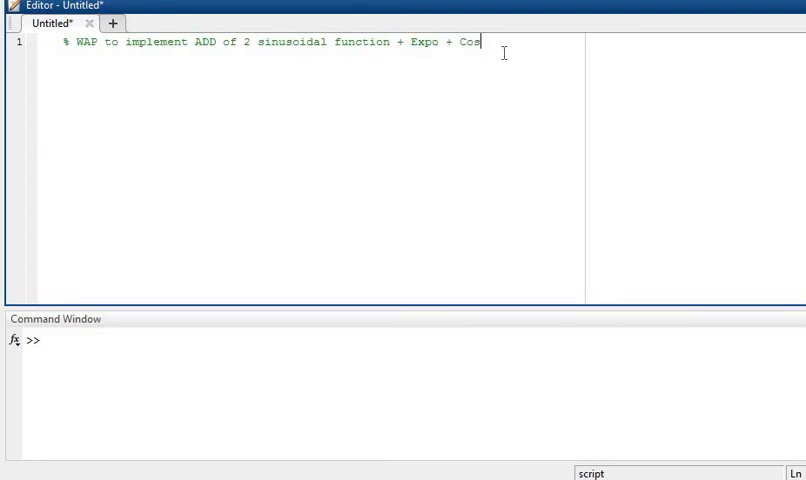
Add clc, clear all and close all lines below the comment and begin the N line.
key(enter)
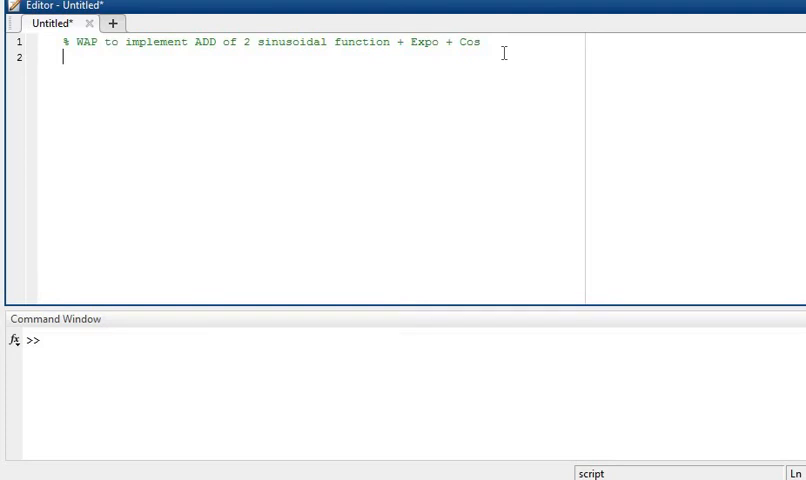
text(clc;)
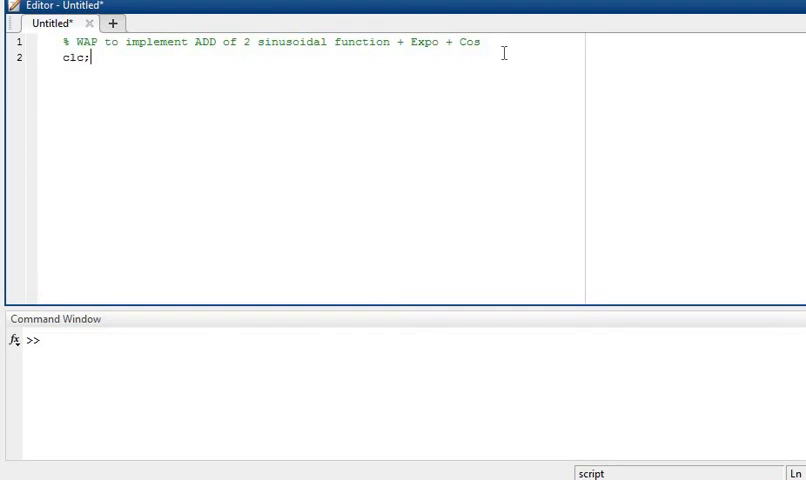
text(clear)
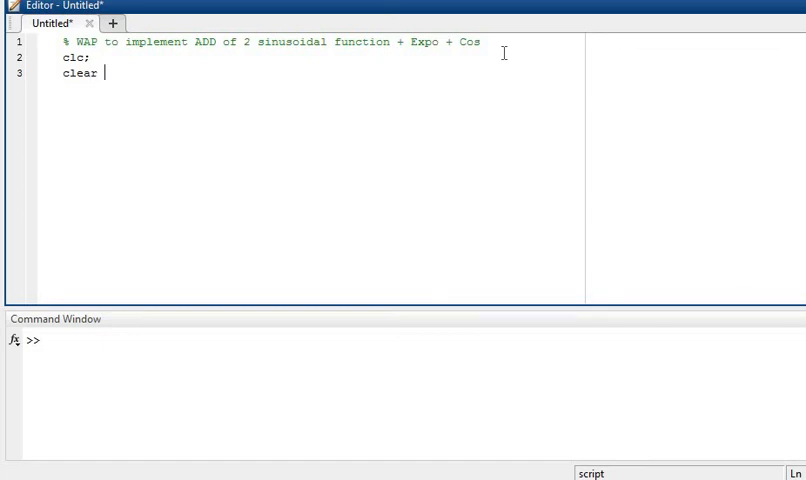
text(all;)
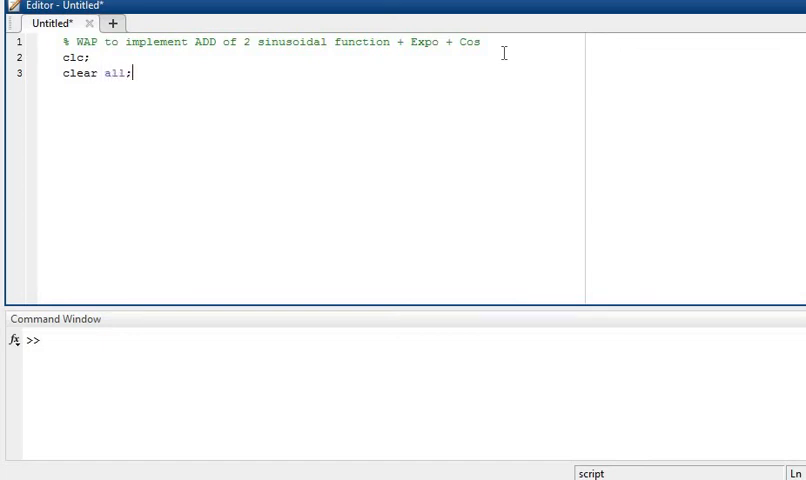
text(close all;)
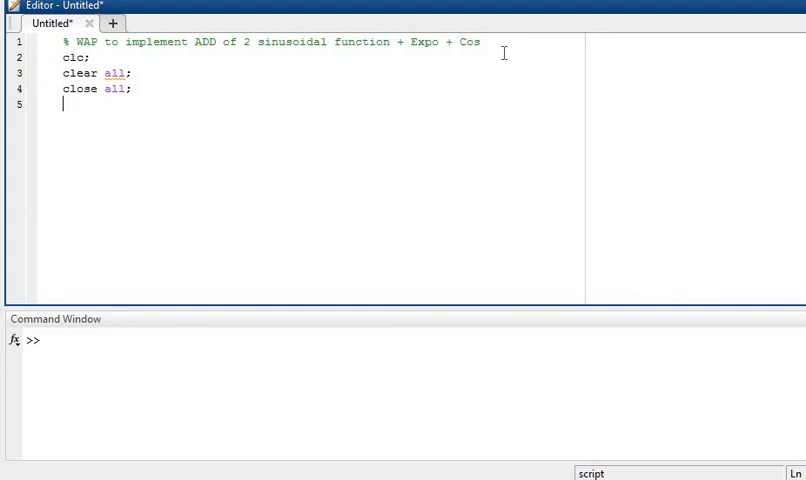
text(N)
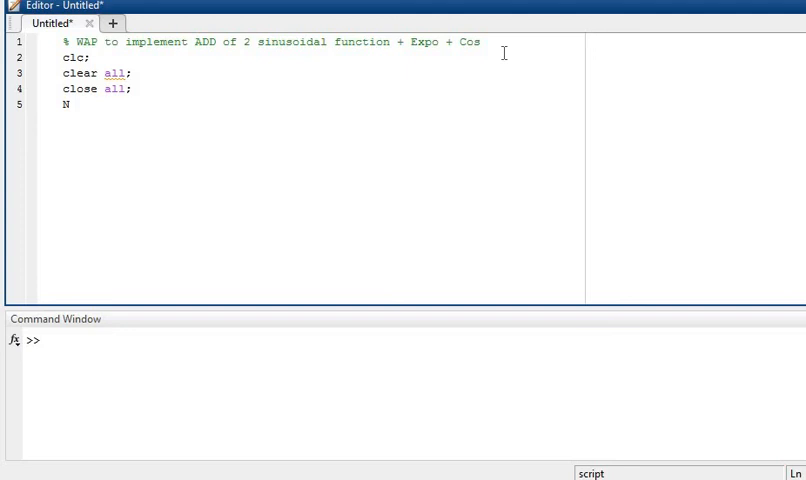
Define N=21 and the index vector n=0:1:N-1 on the following lines.
text(=21)
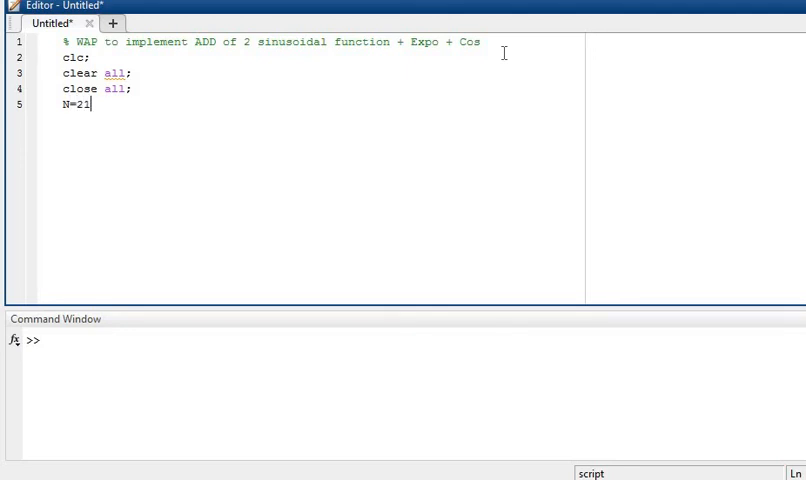
key(enter)
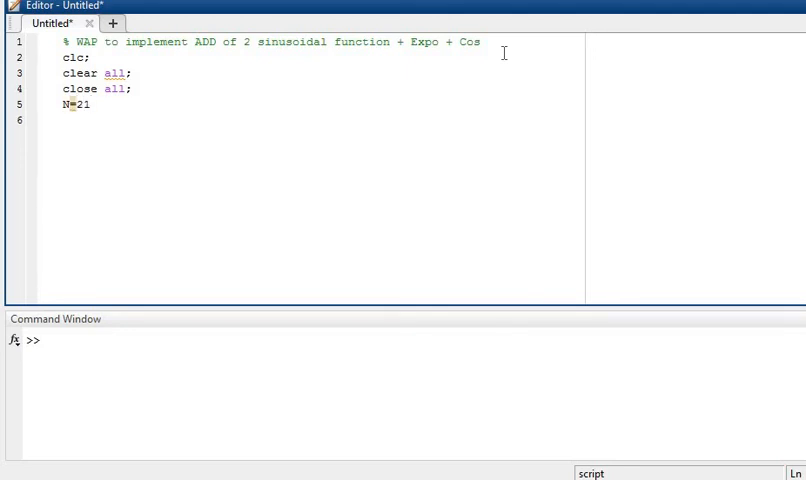
key(enter)
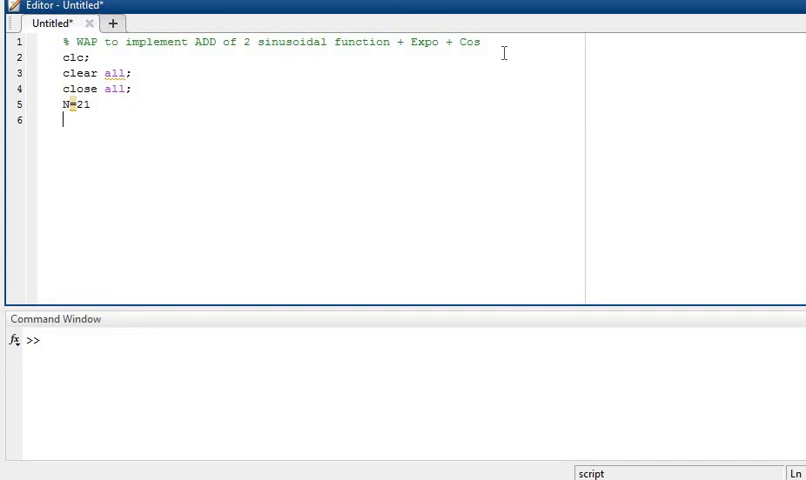
text(n=)
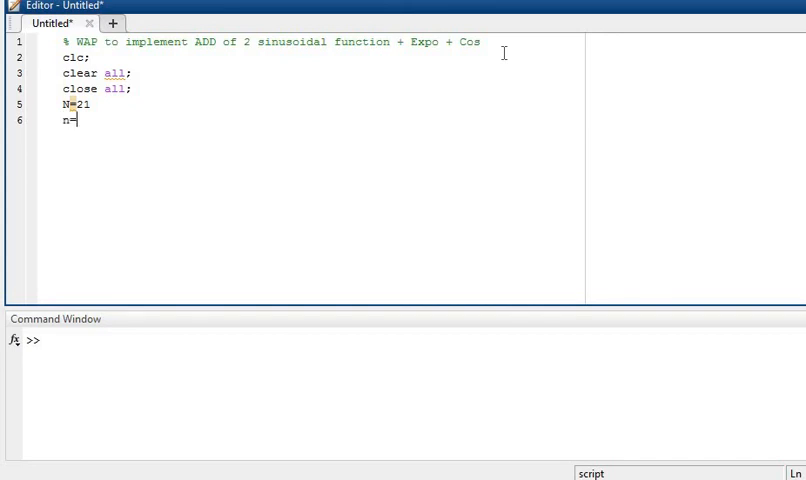
text(0)
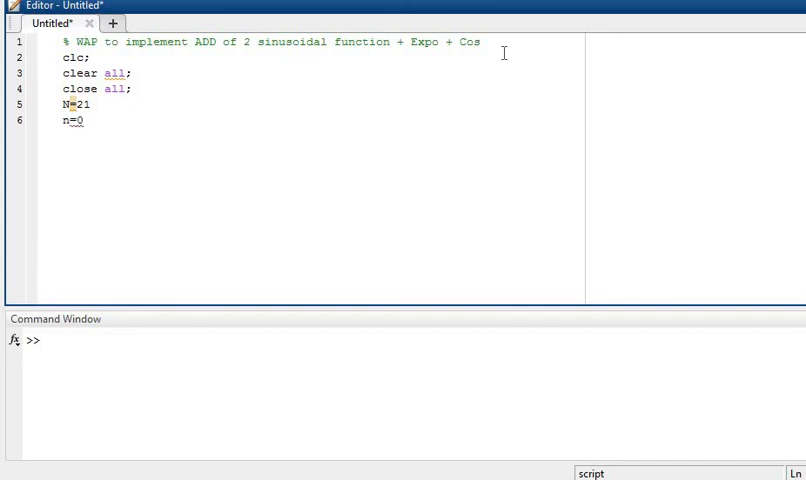
text(:1:)
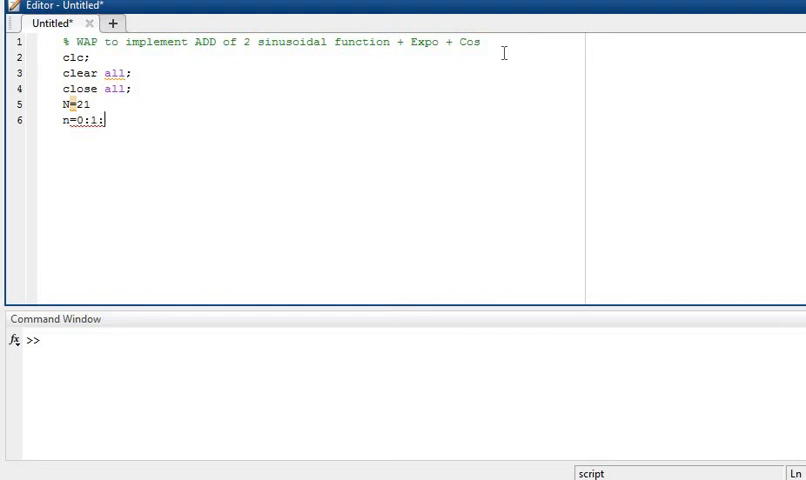
text(N)
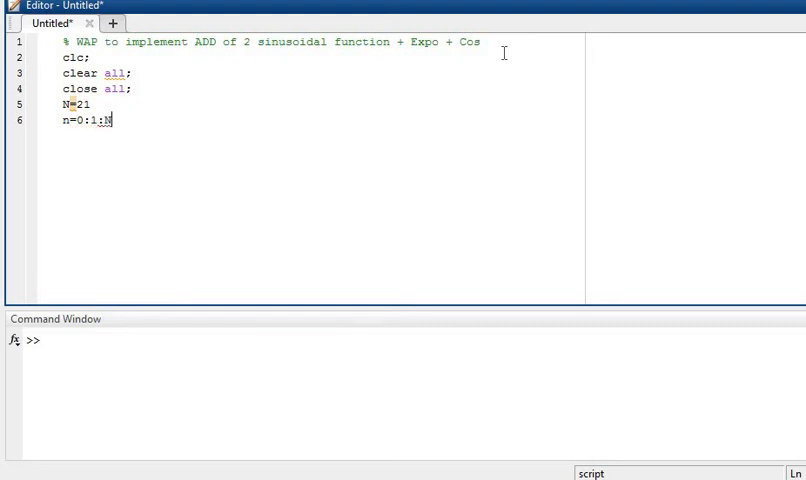
text(-)
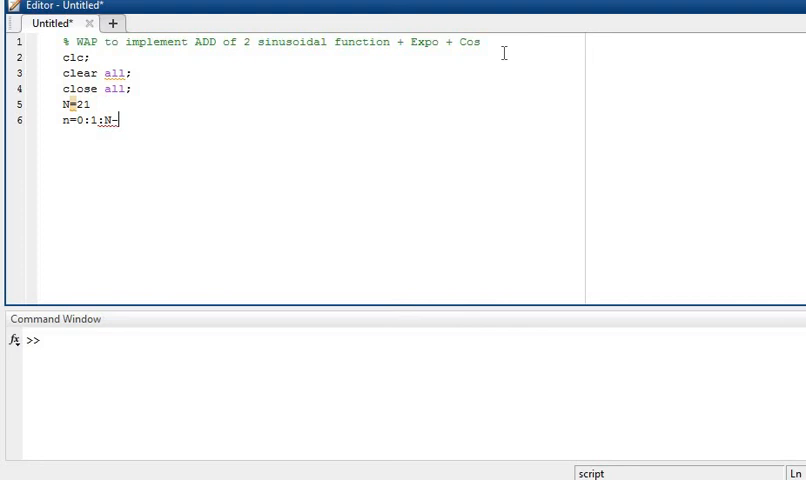
text(1)
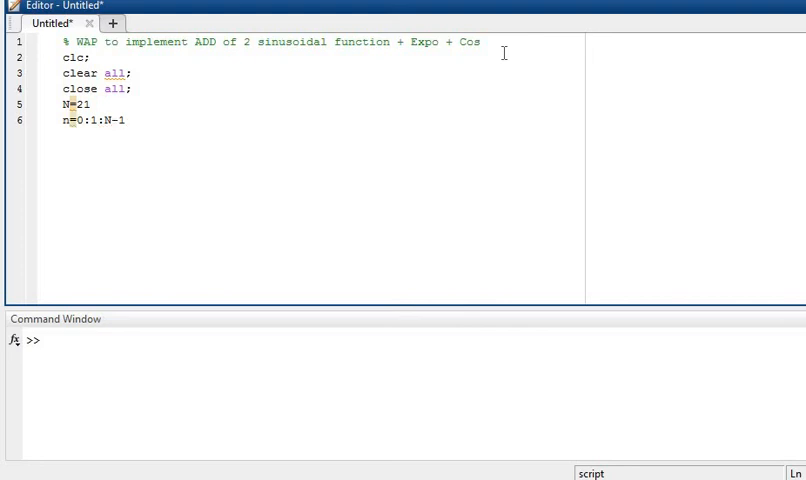
click(122, 120)
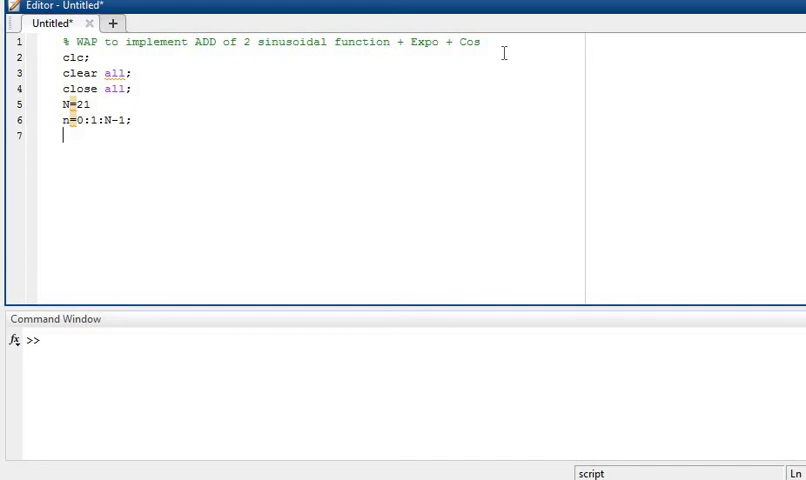
Begin x1 with the first sinusoid term sin(.1*pi*n).
text(x1)
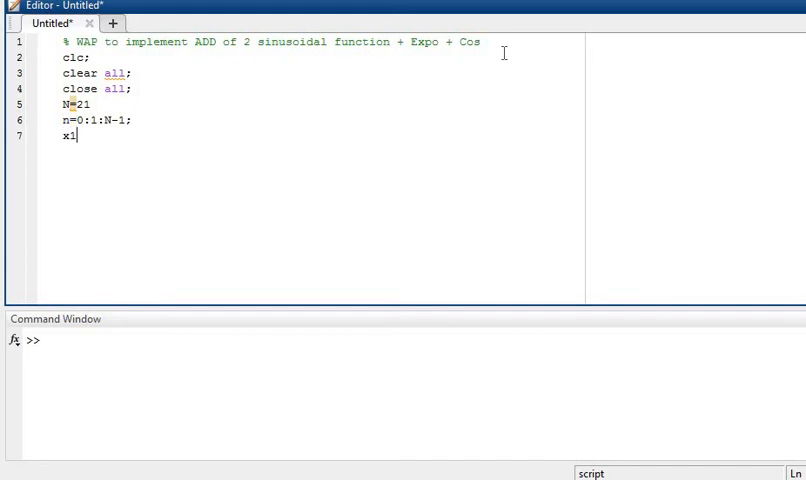
text(=)
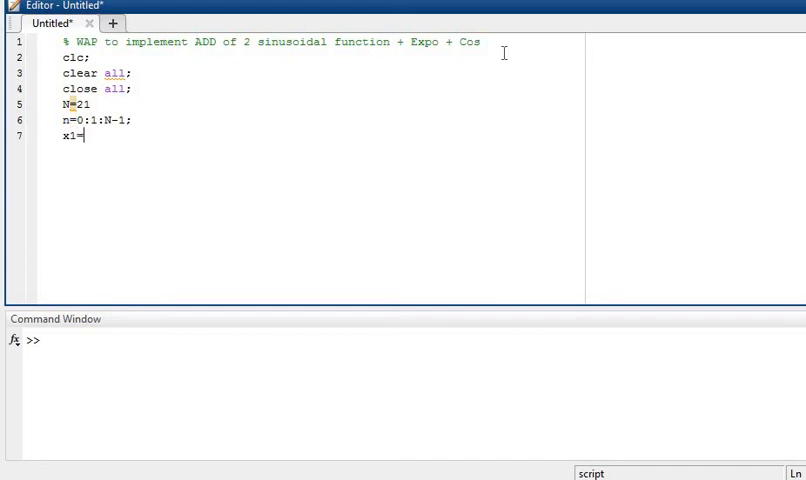
text(si)
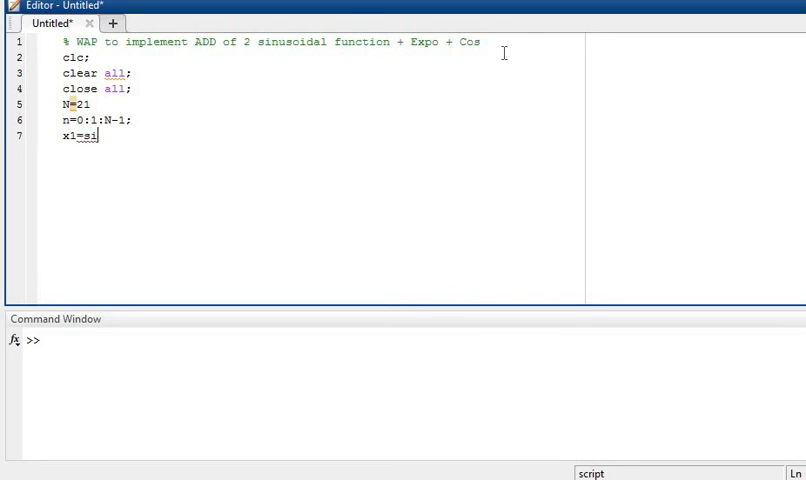
text(n)
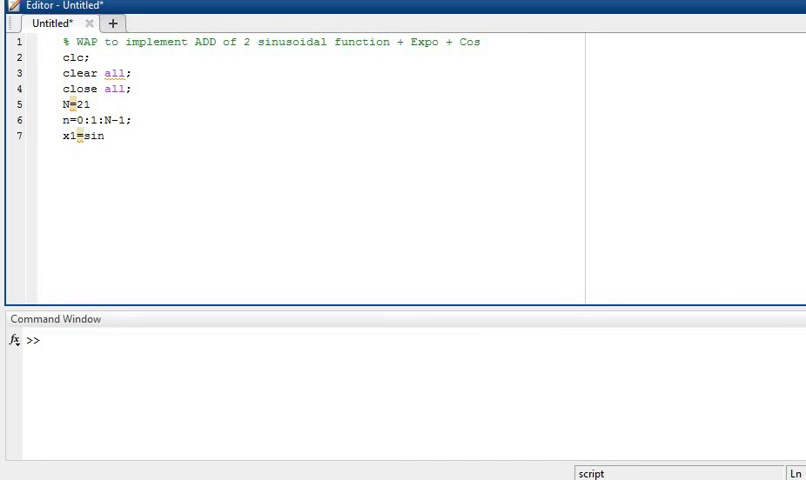
text(())
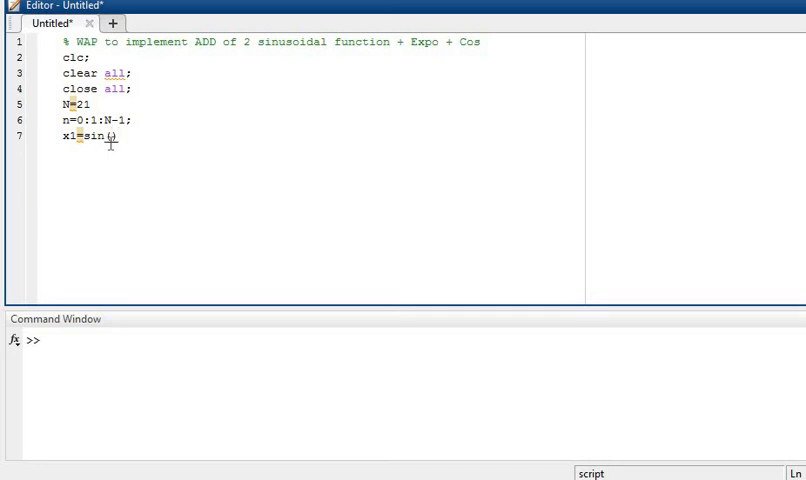
text())
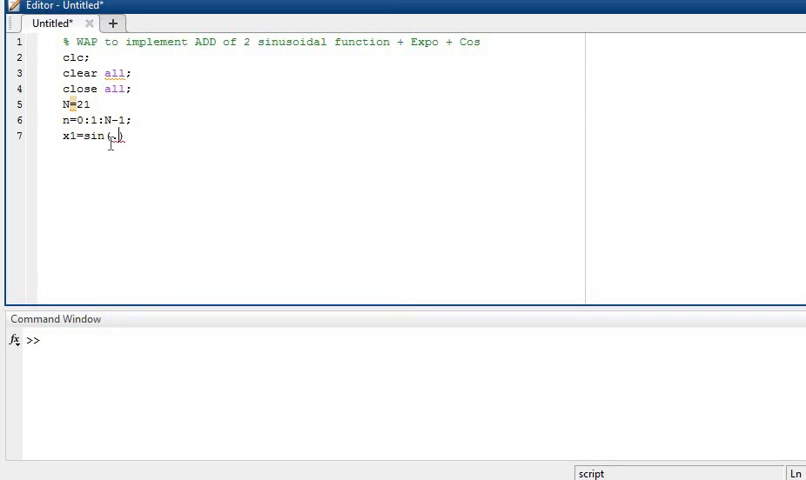
text(1)
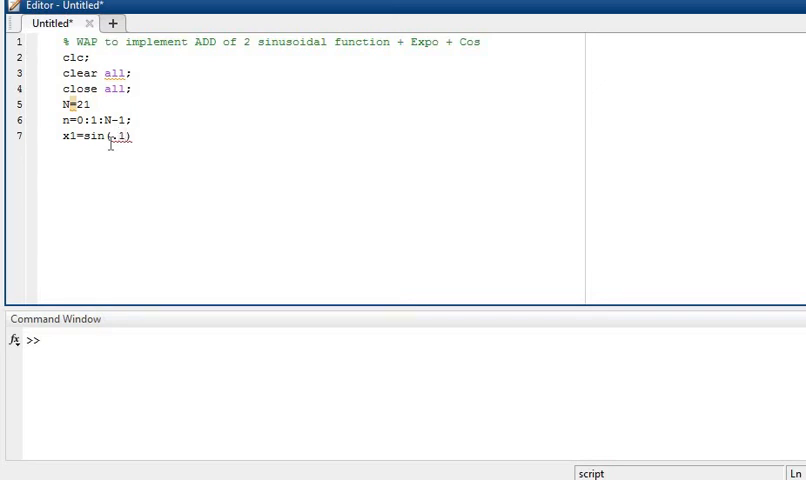
text(*)
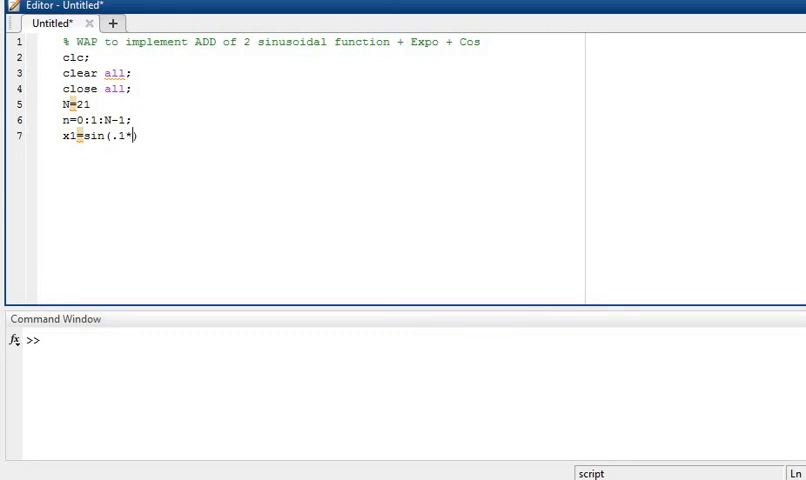
text(pi)
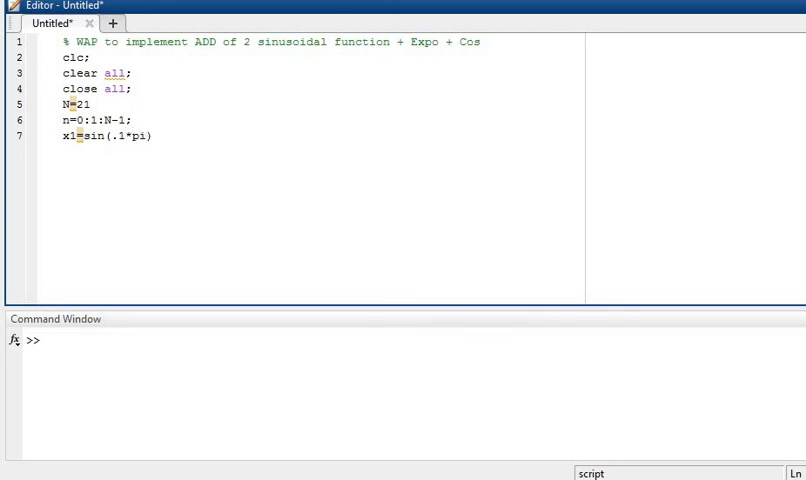
text(*)
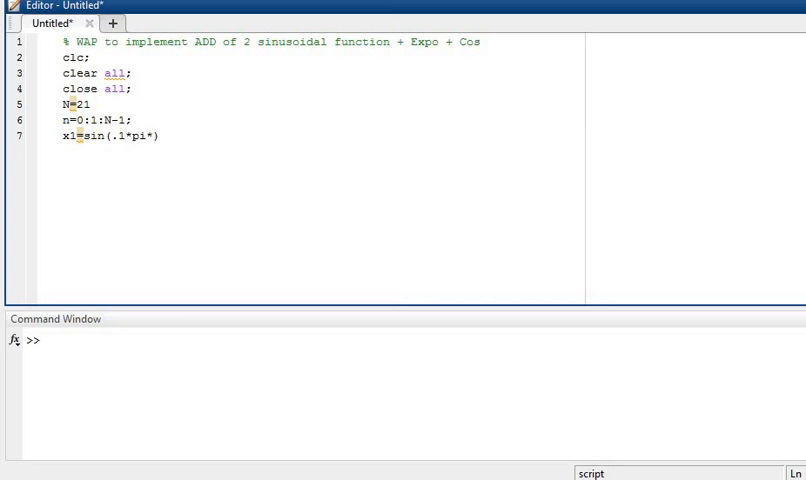
text(n))
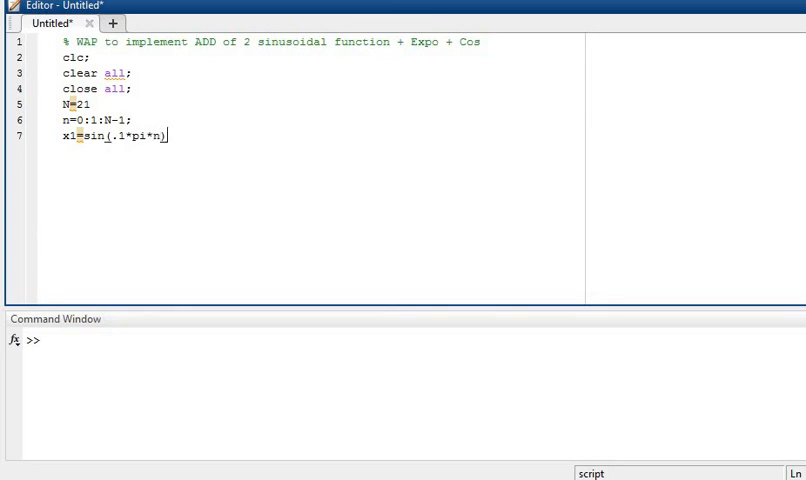
Complete x1 by adding the second term sin(.2*pi*n) with a closing semicolon.
text(+)
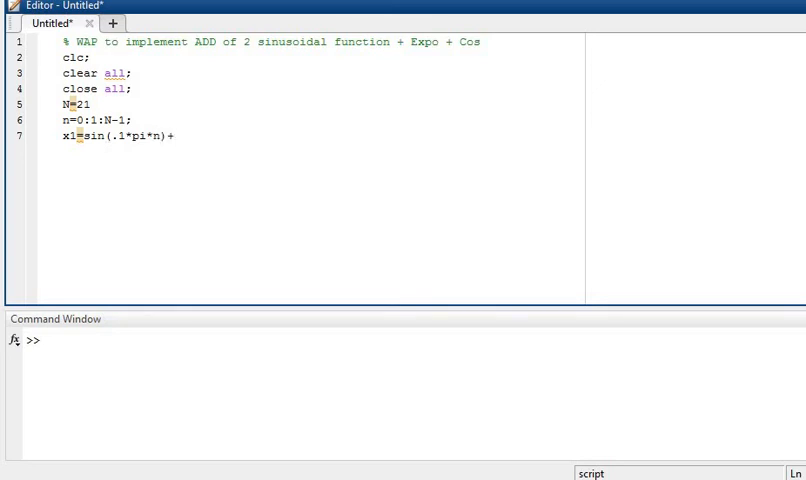
text(sin)
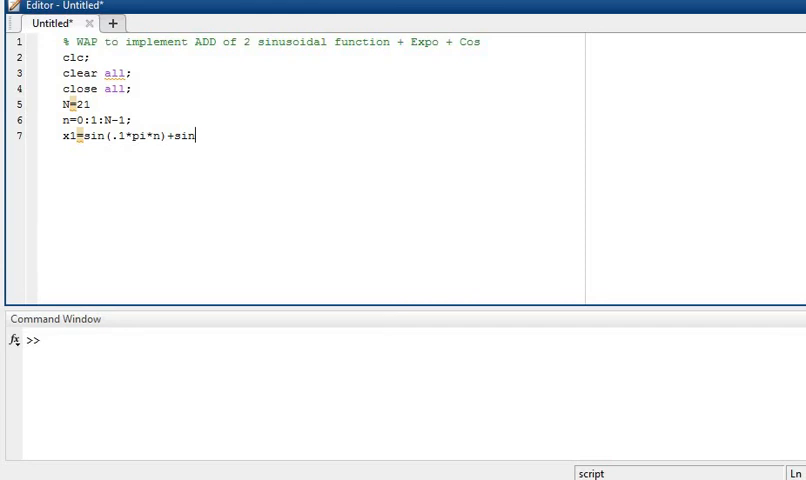
text(())
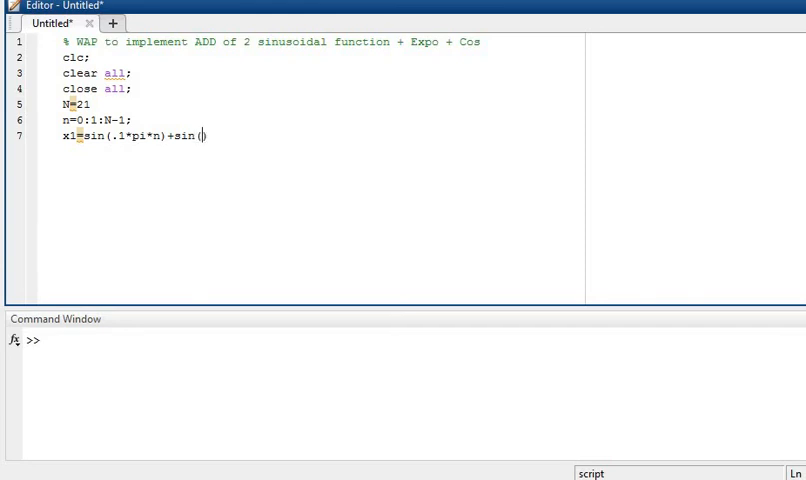
text(.2)
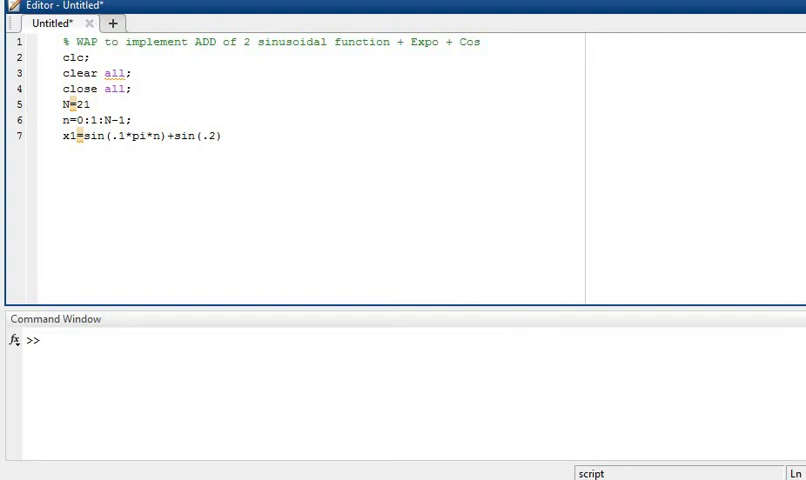
text(*pi*)
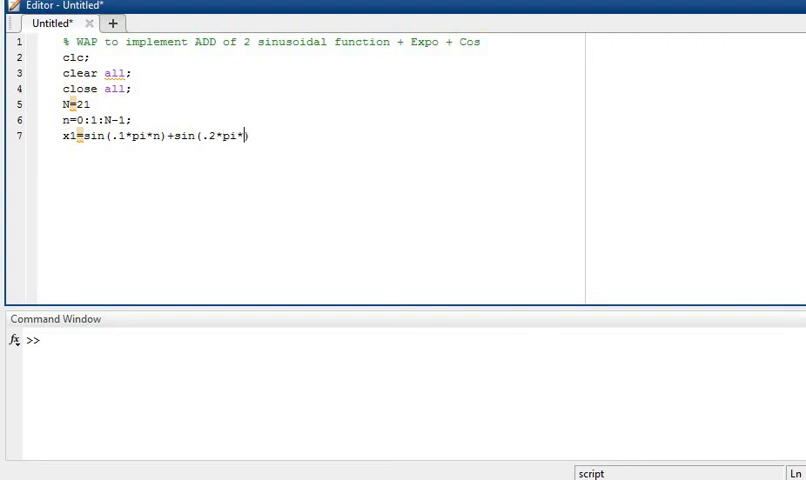
text(n)
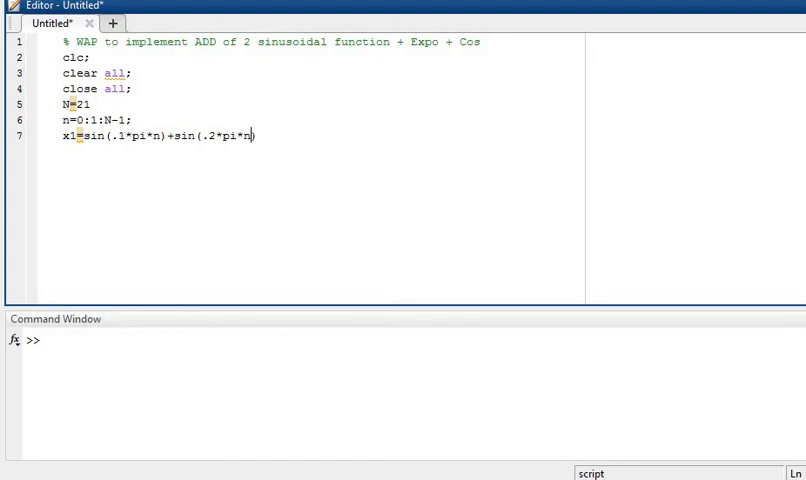
text(;)
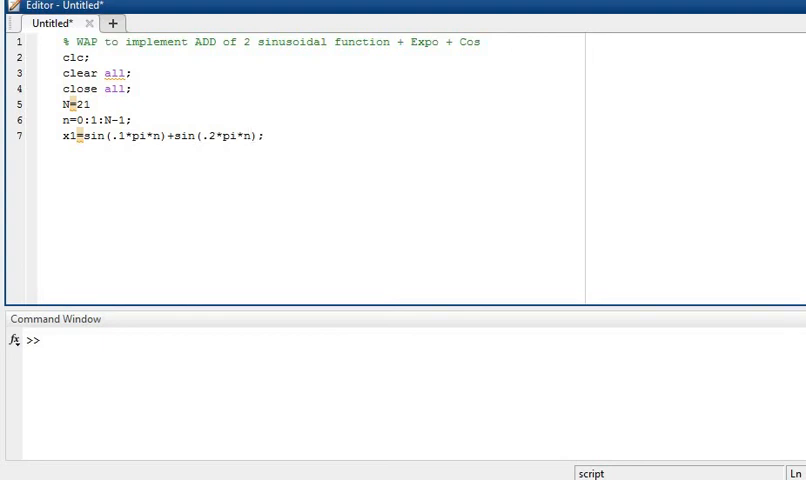
Select the first panel of a 2-by-2 grid with subplot(2,2,1).
key(enter)
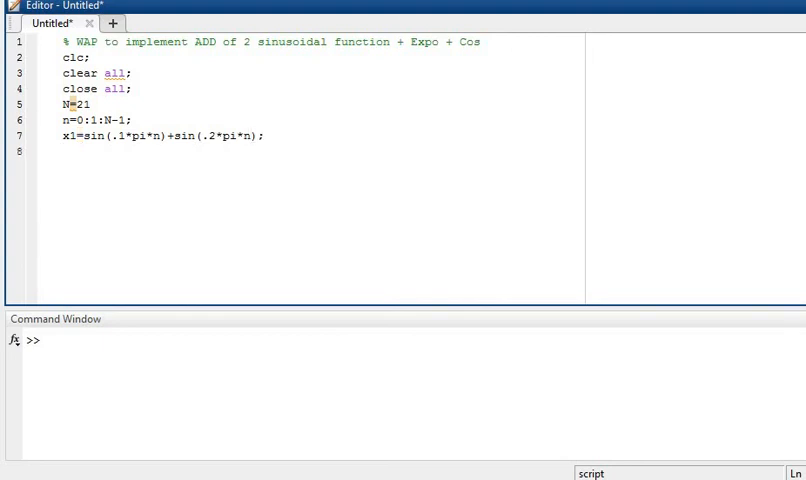
text(subplo)
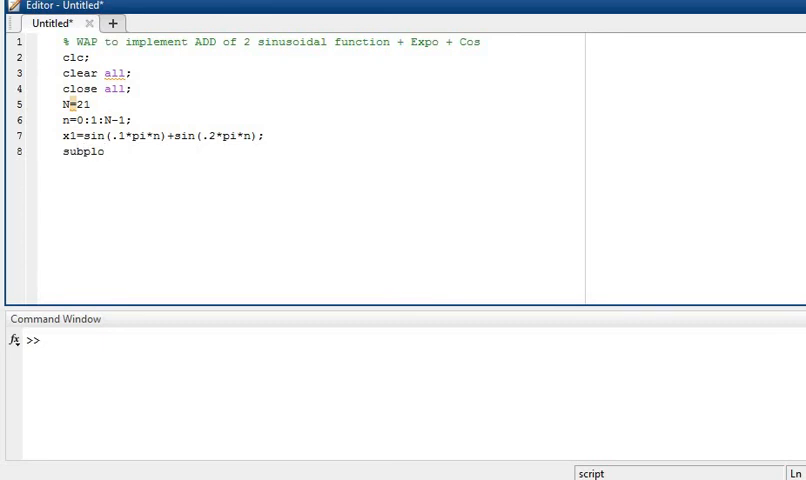
text(t)
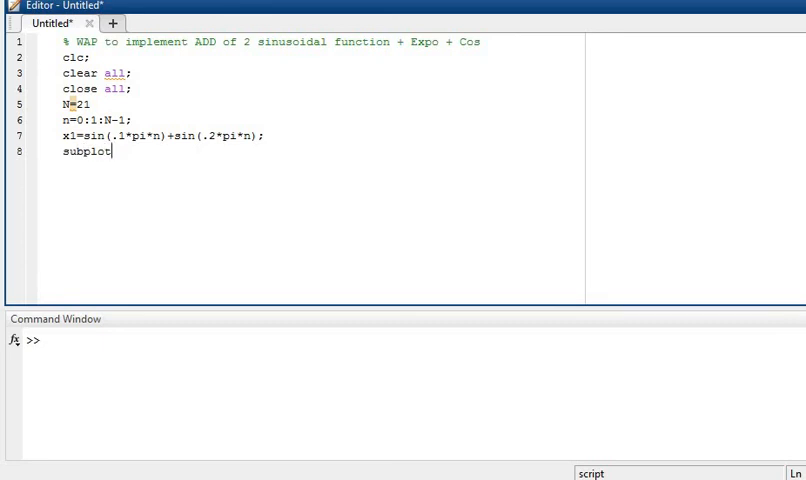
text(()
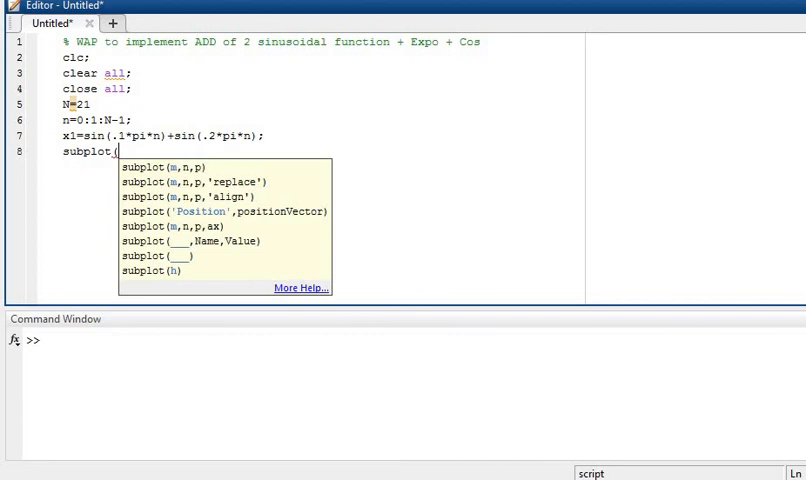
text(2)
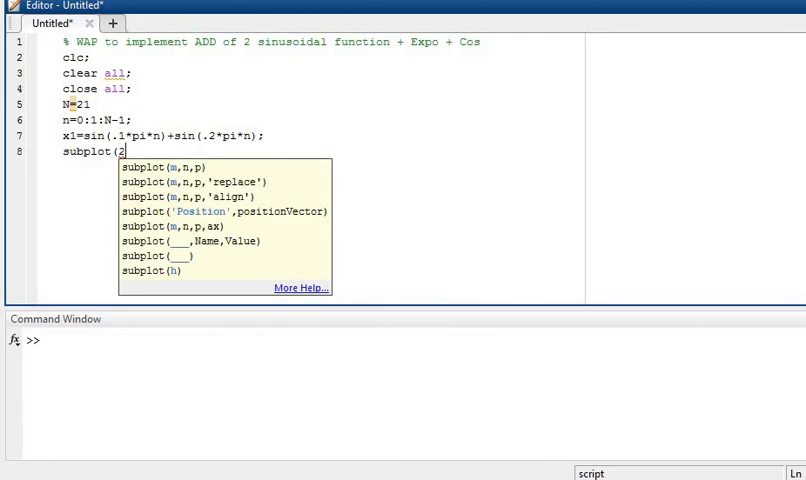
text(,2)
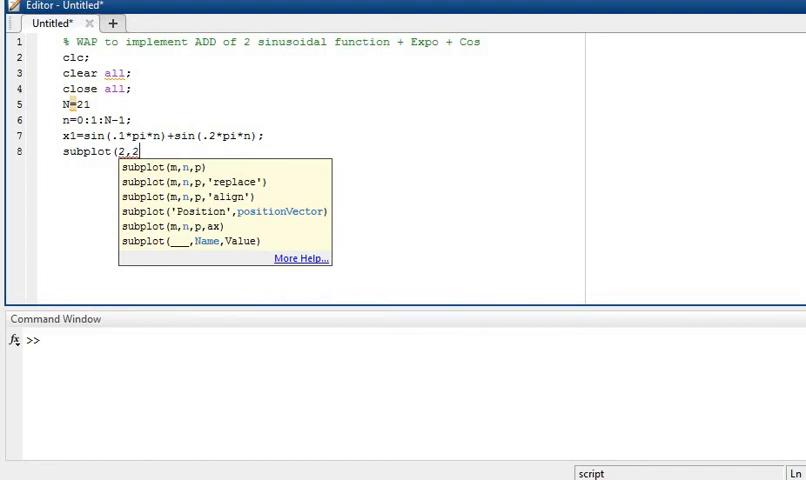
text(,1)
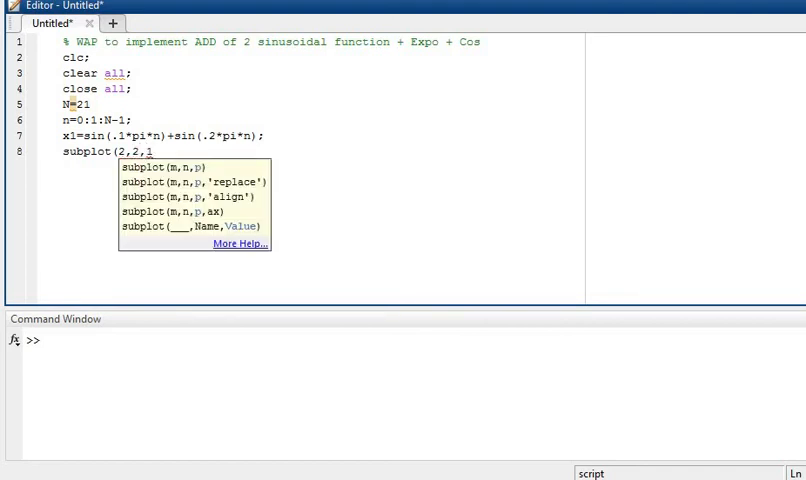
text();)
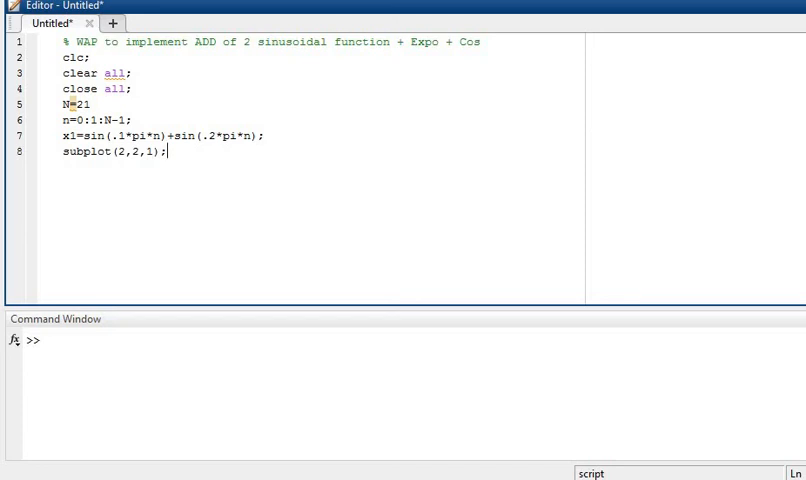
Stem-plot x1 against n with stem(n,x1) and comment it as %Discrete values.
text(stem)
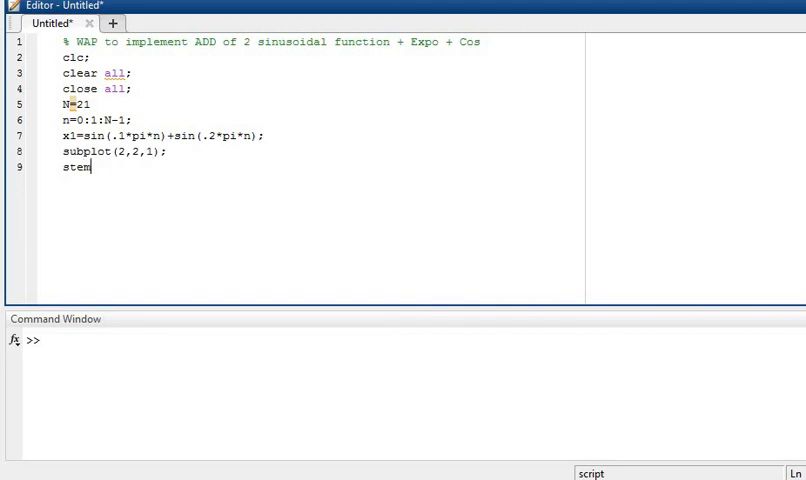
text(()
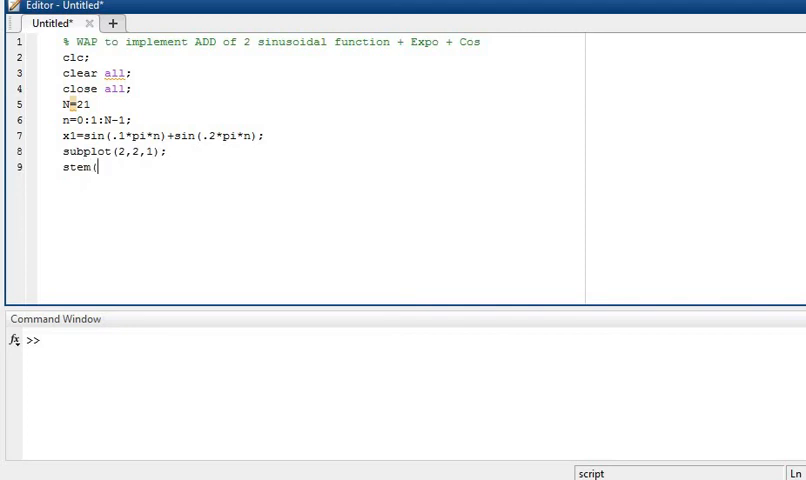
text(()
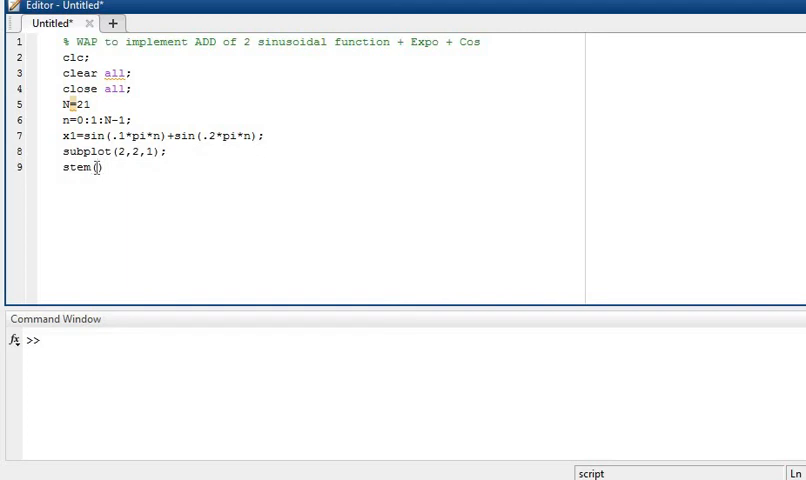
text(n)
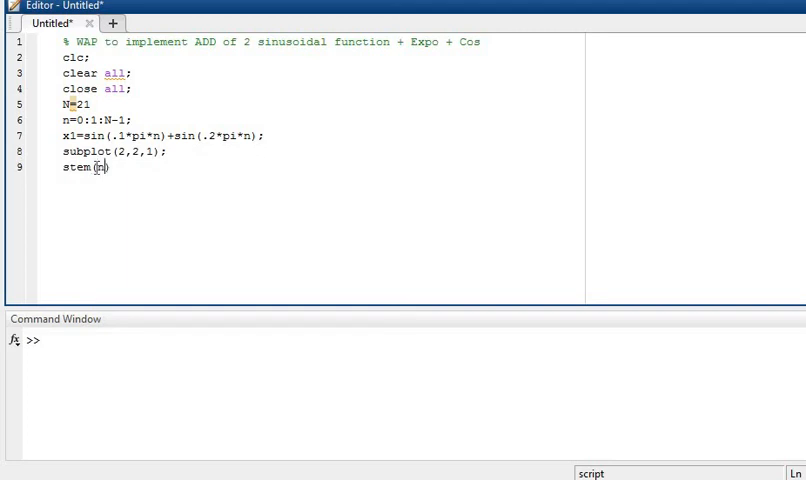
text(,)
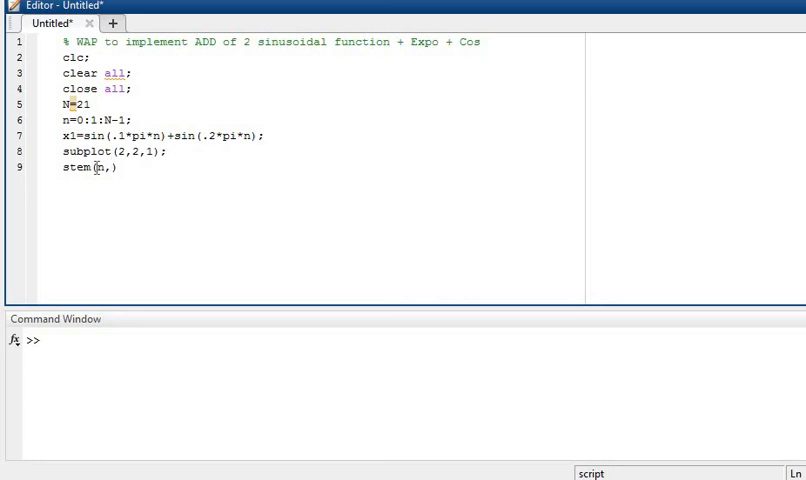
text(x1)
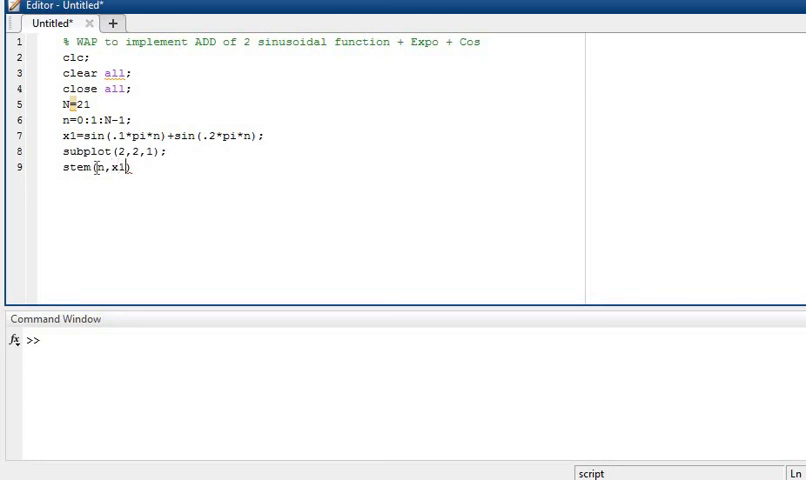
text(;)
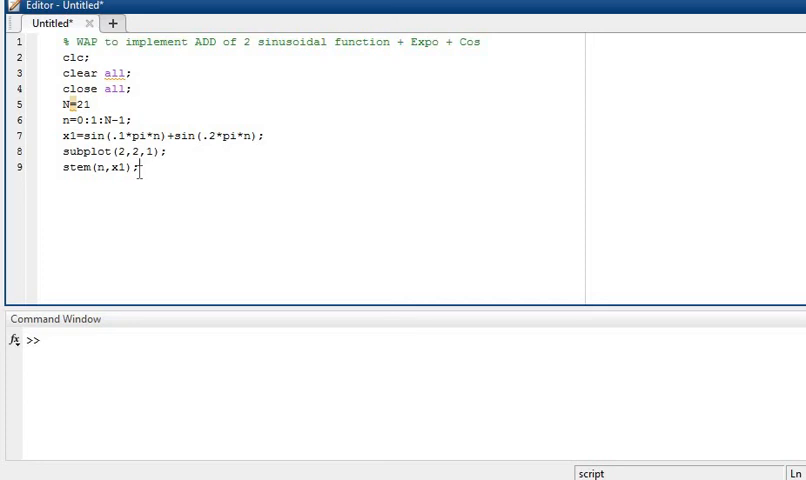
text(%)
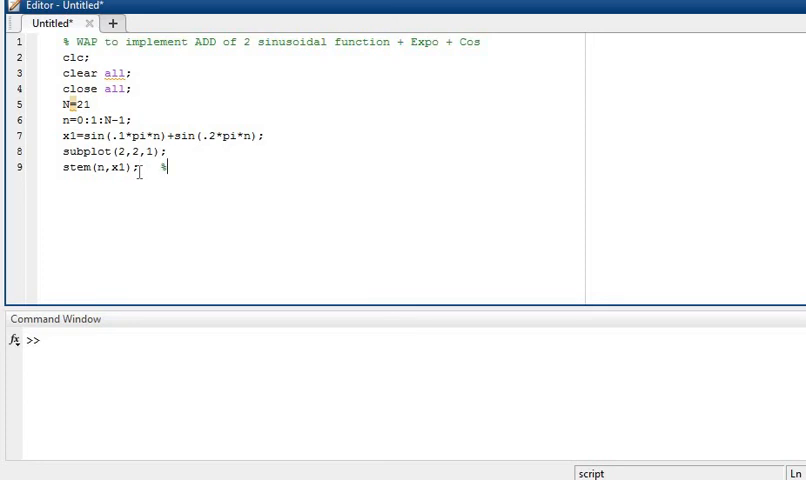
text(Dis)
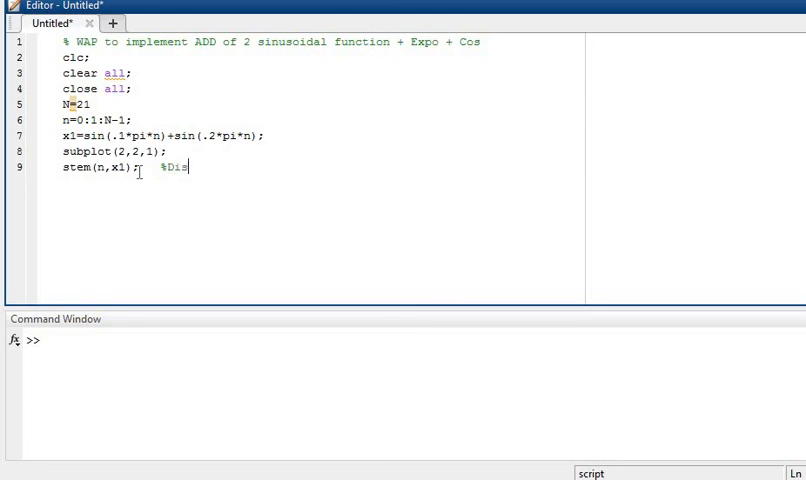
text(crete)
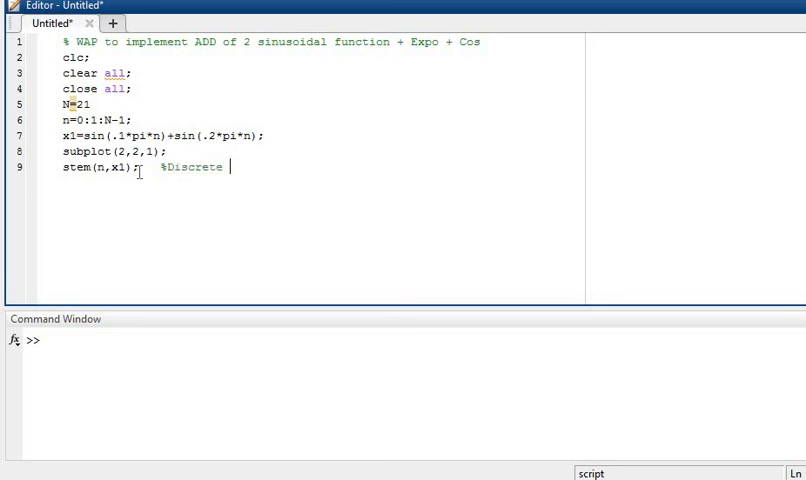
text(value)
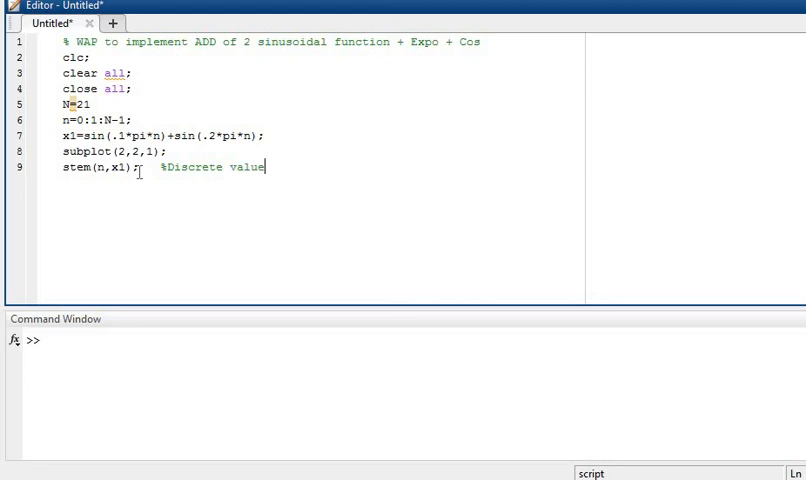
text(s)
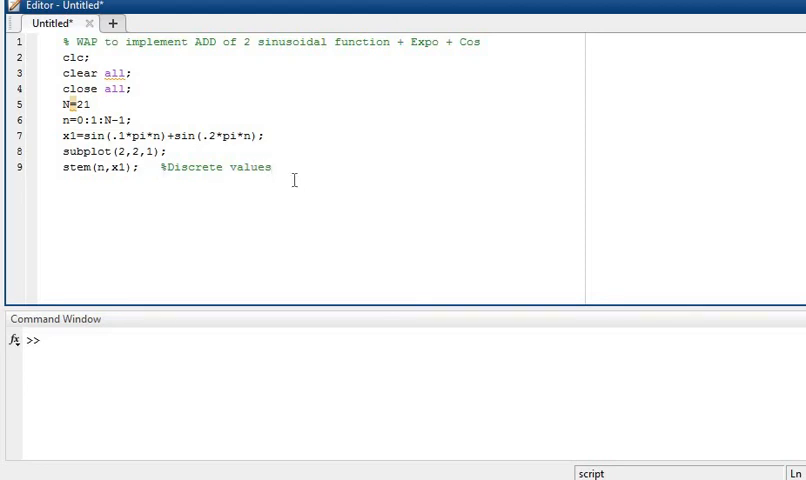
Run the script to view the x1 stem subplot, then close Figure 1.
key(enter)
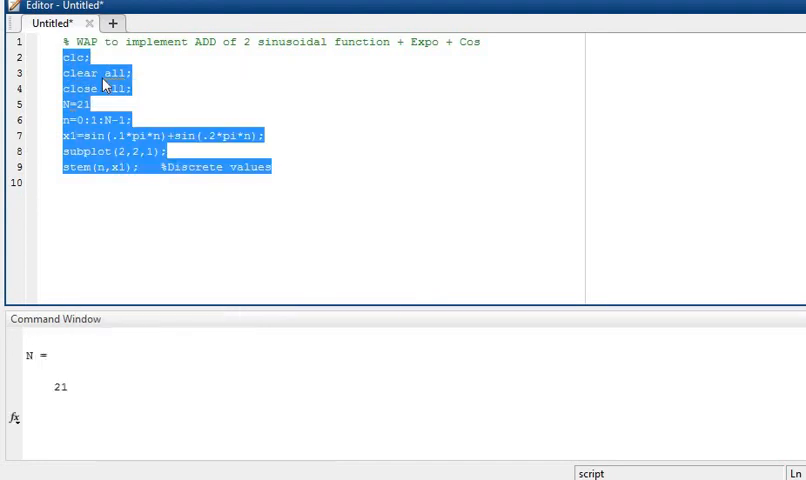
key(f5)
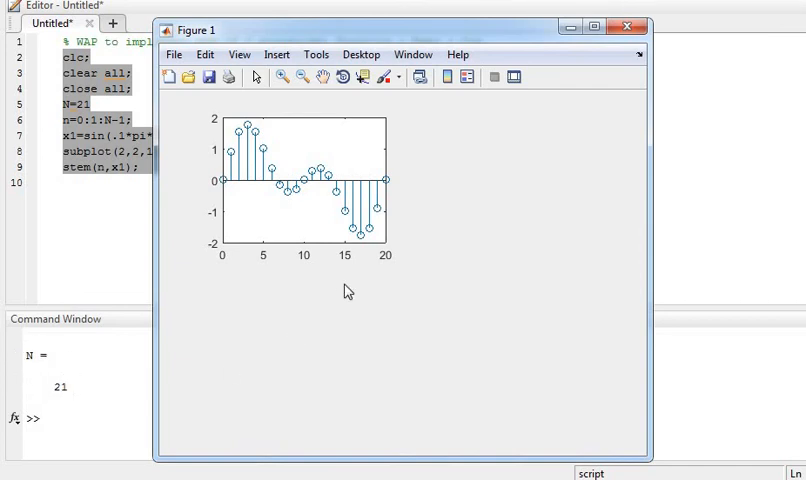
mouse_move(276, 276)
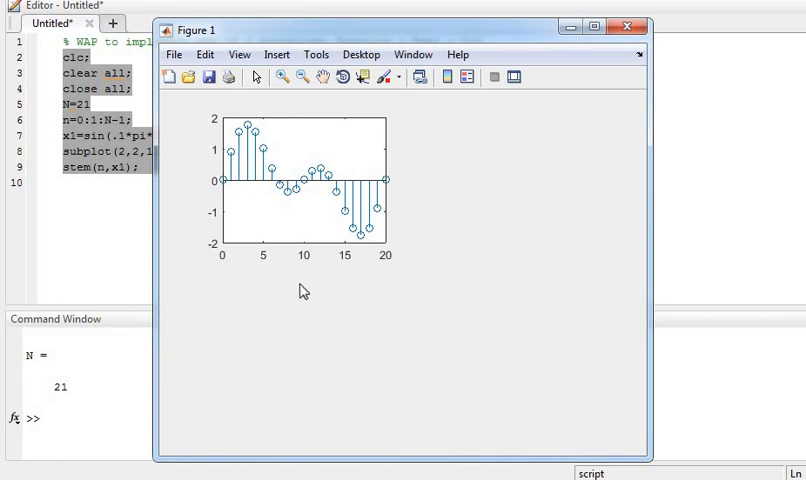
mouse_move(270, 126)
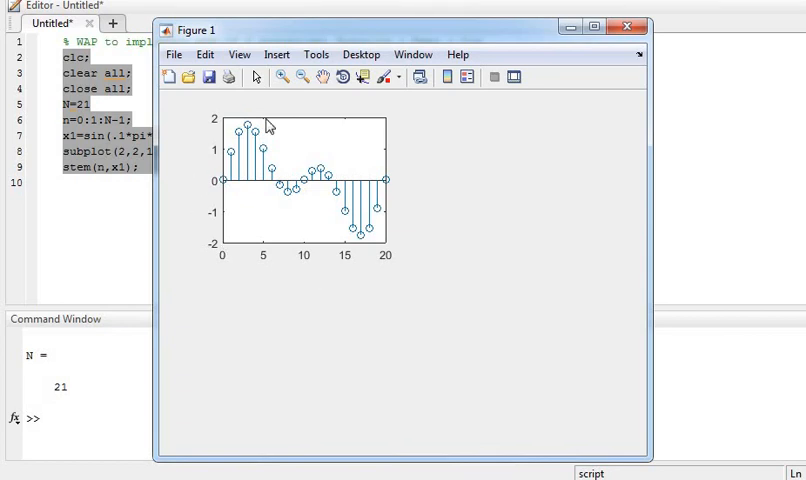
mouse_move(312, 96)
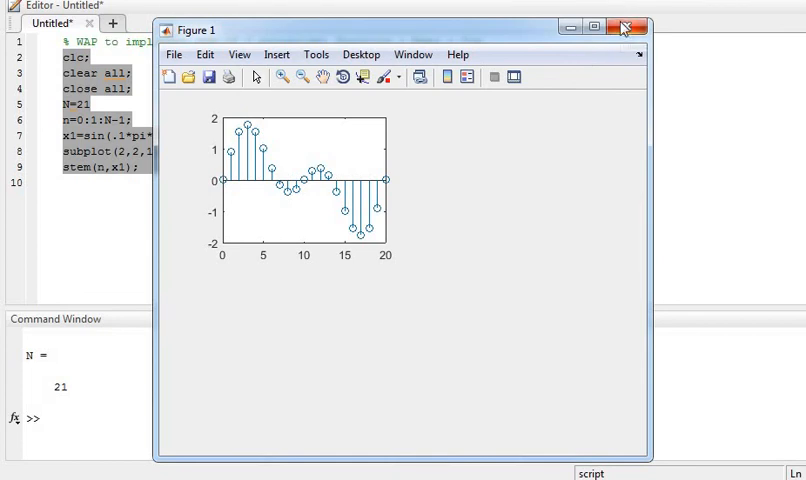
click(626, 28)
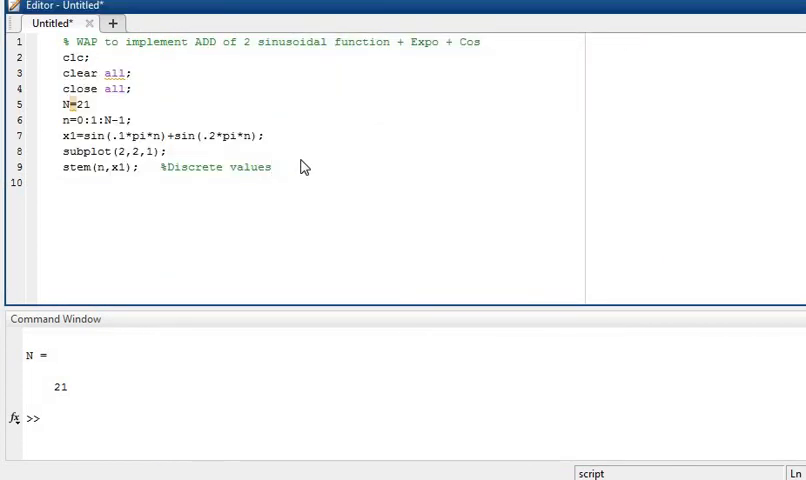
Label the subplot axes with xlabel('n values') and ylabel('Amplitude').
text(xlab)
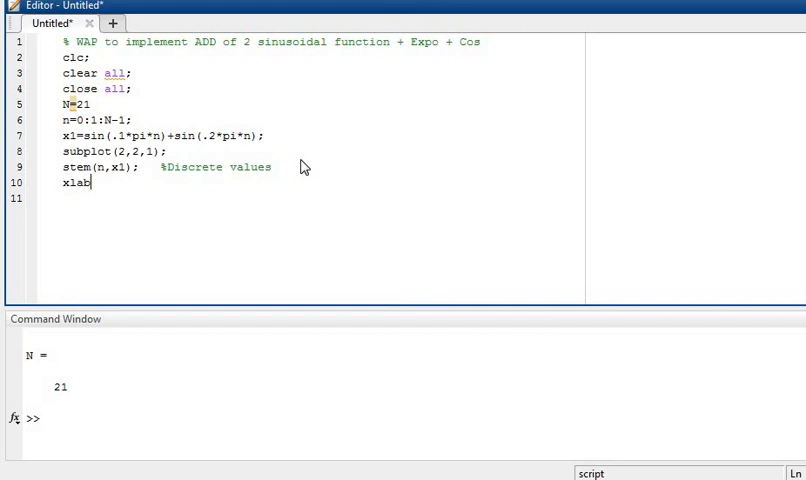
text(el)
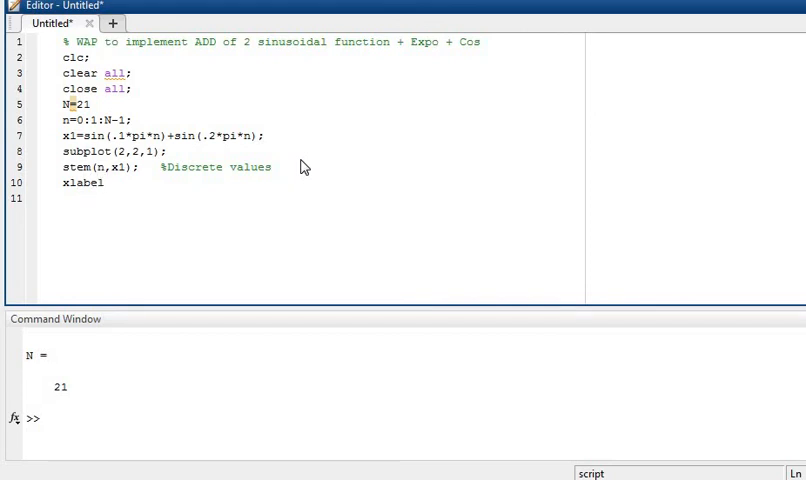
text(('n)
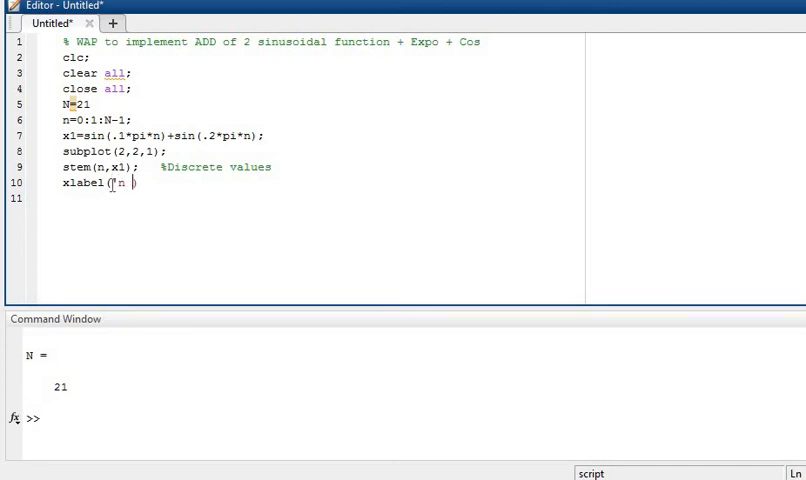
text(values))
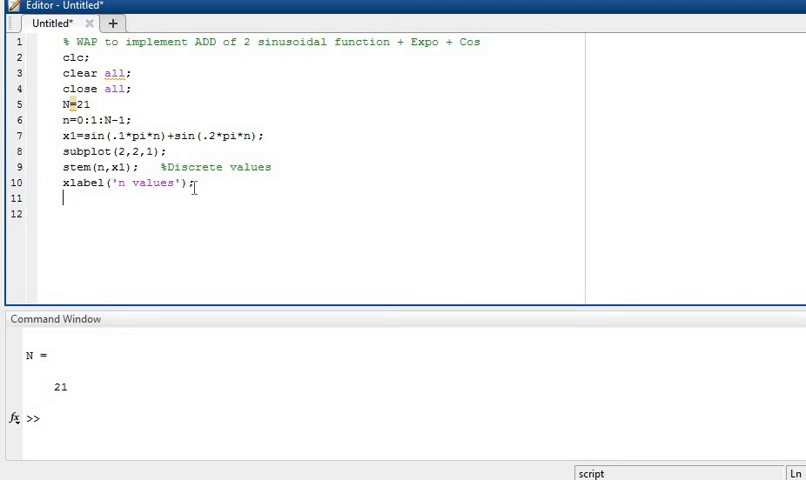
text(ylabel)
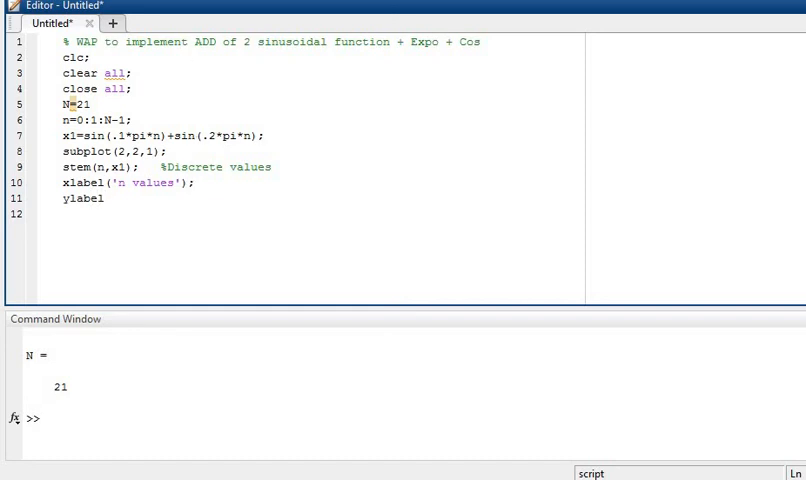
text(('A)
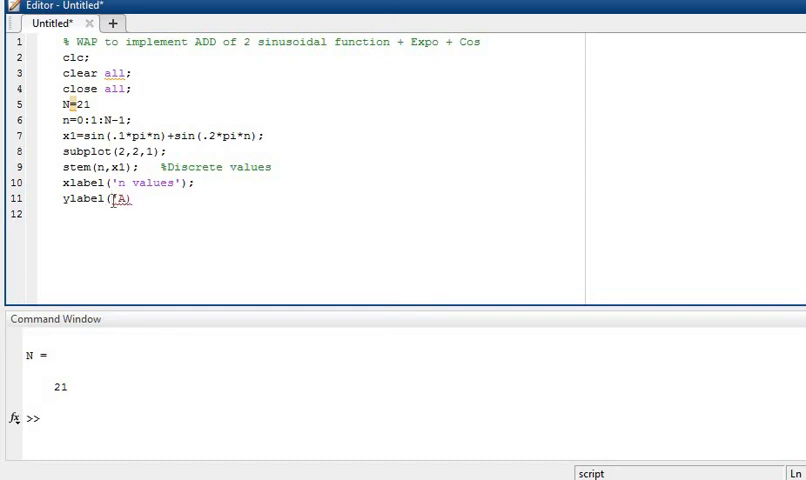
text(Amplitud)
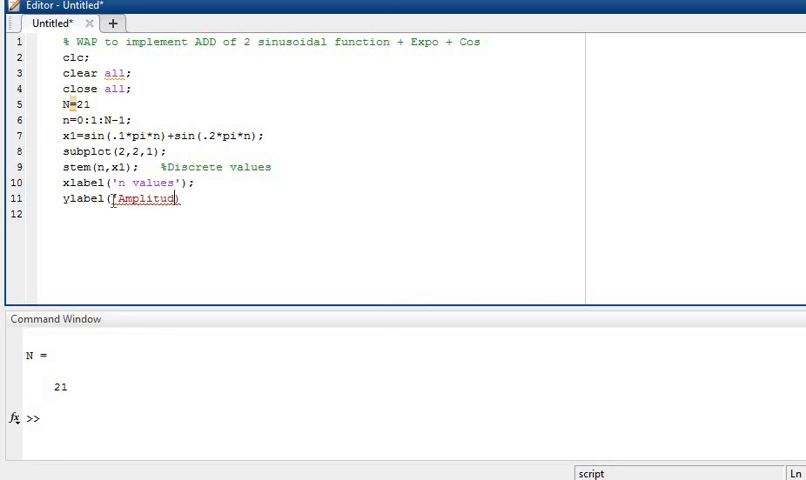
text('))
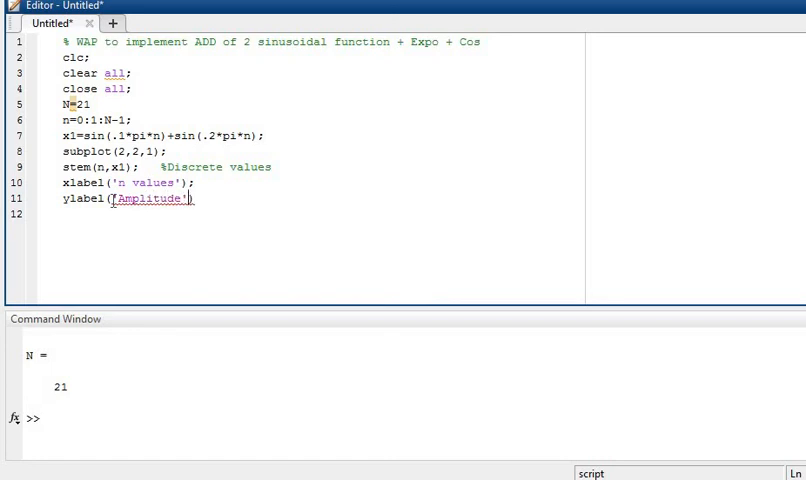
Add title('Add of 2 sinusoidal function'); to the first subplot.
key(enter)
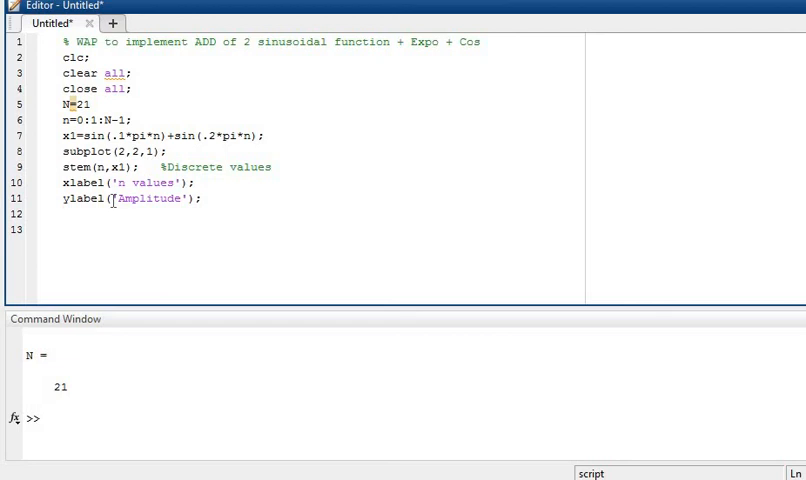
text(tit)
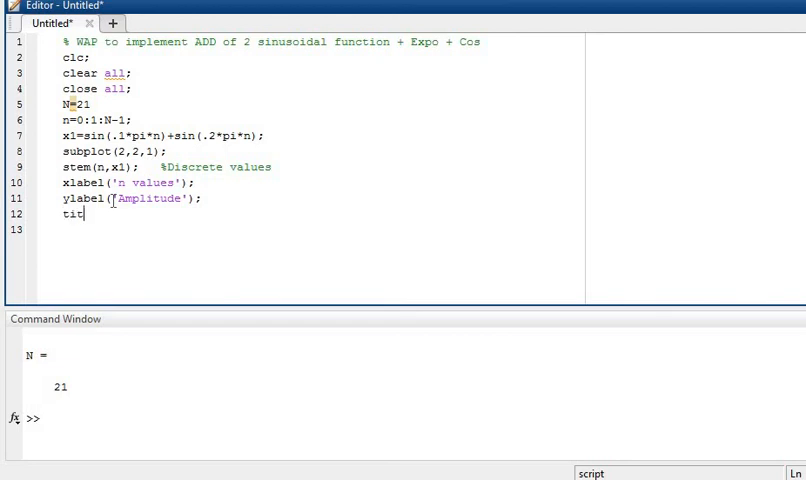
text(le)
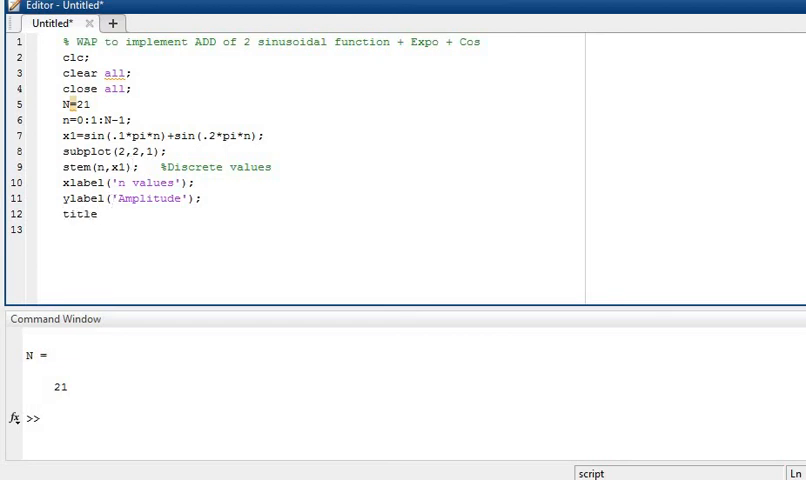
text(())
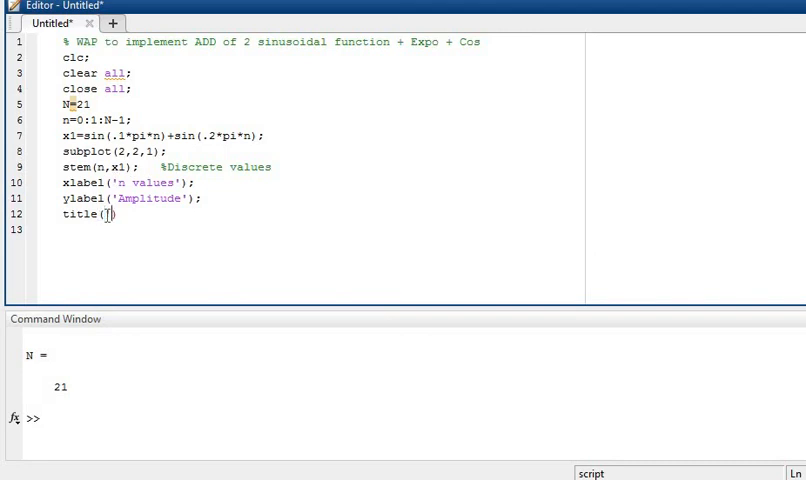
text(Add of 2)
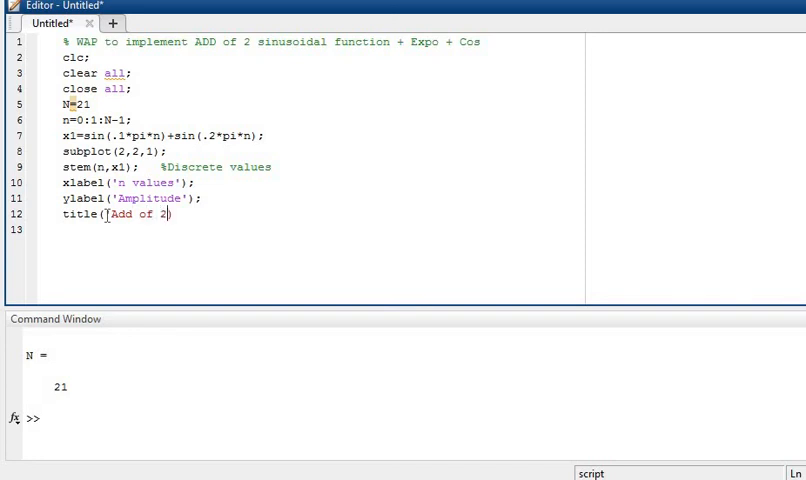
text(sinusoidal func)
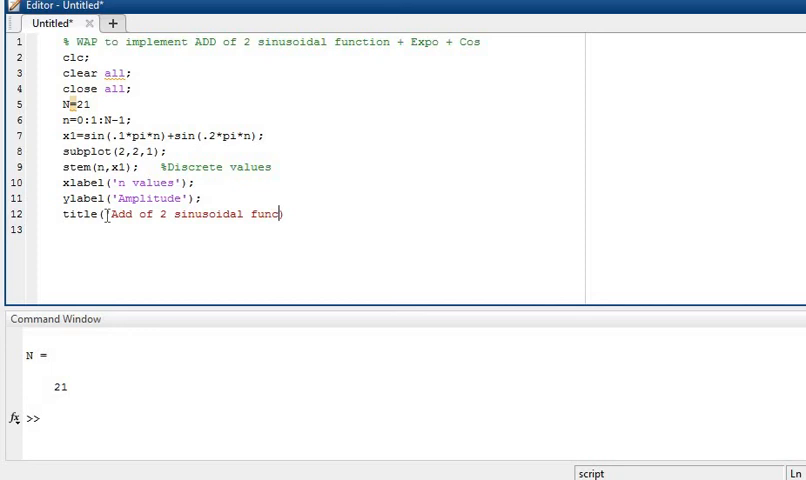
text(tion'))
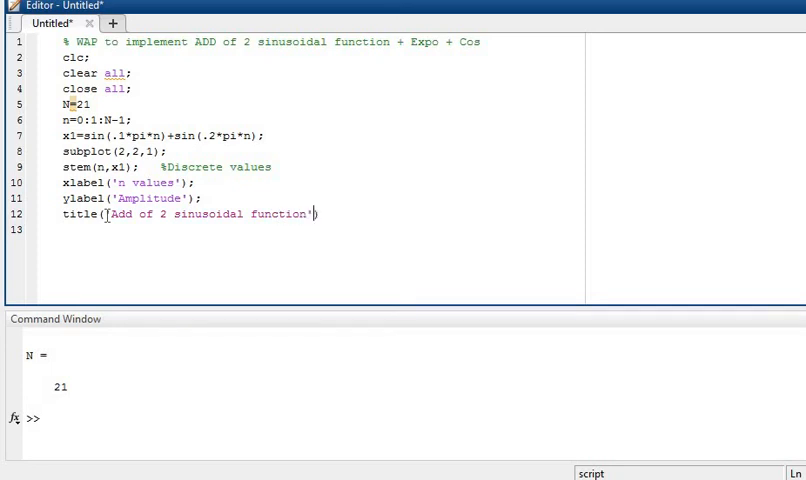
text();)
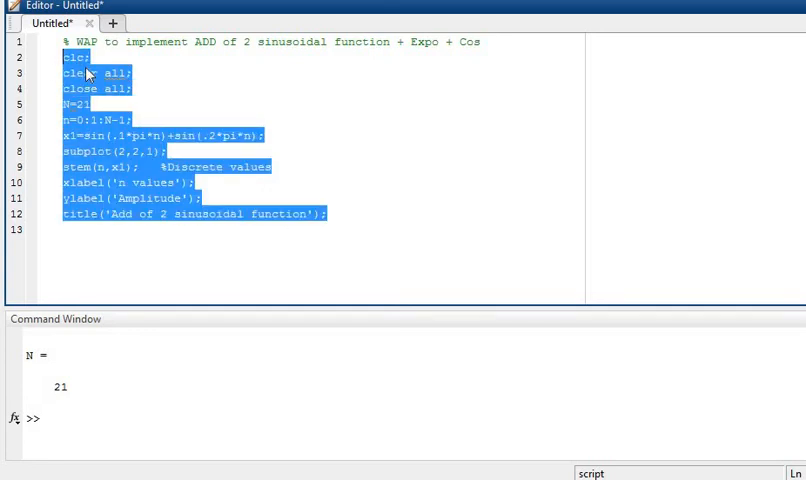
mouse_move(76, 72)
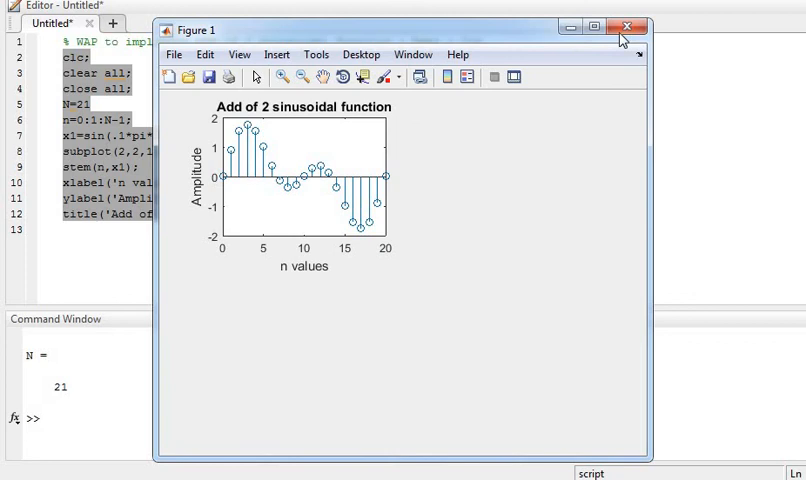
click(624, 30)
text(% Ex)
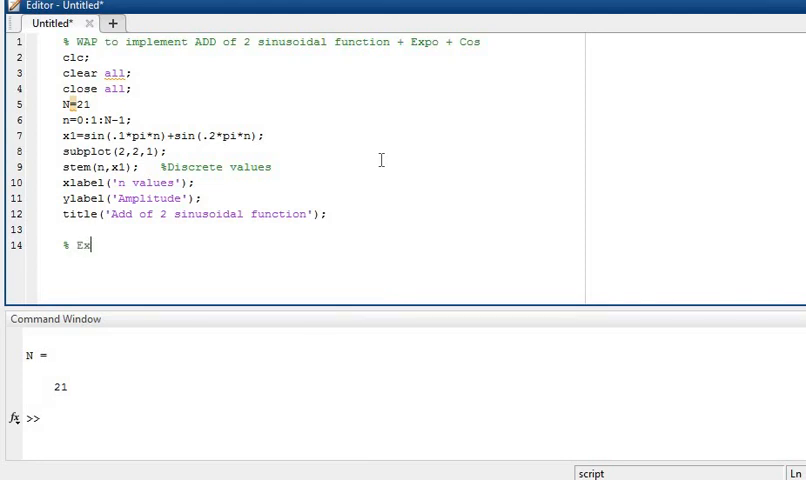
Finish the % Exponential comment and define x2=exp(.2*pi*n) beneath it.
text(ponenti)
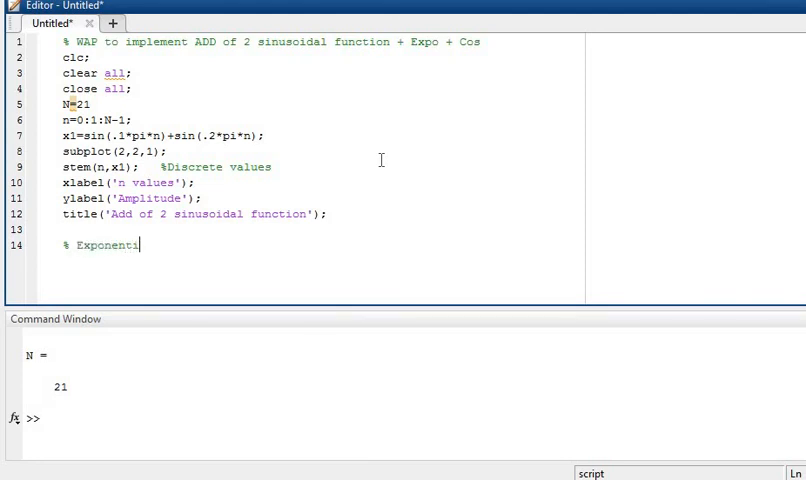
key(enter)
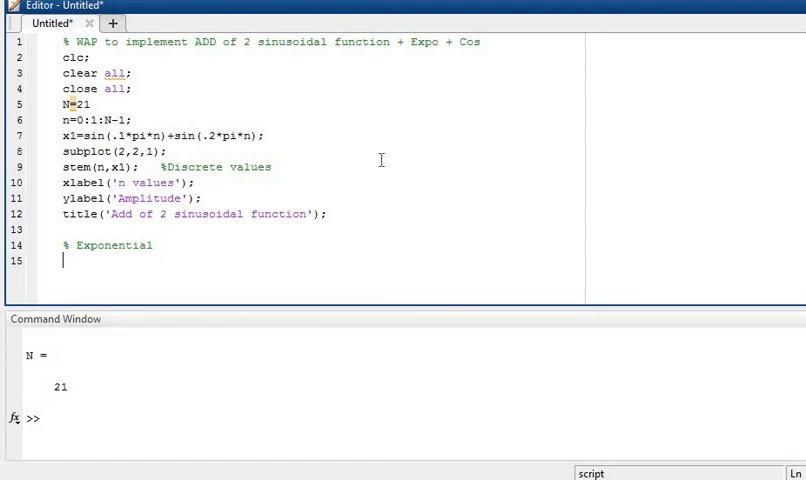
text(x)
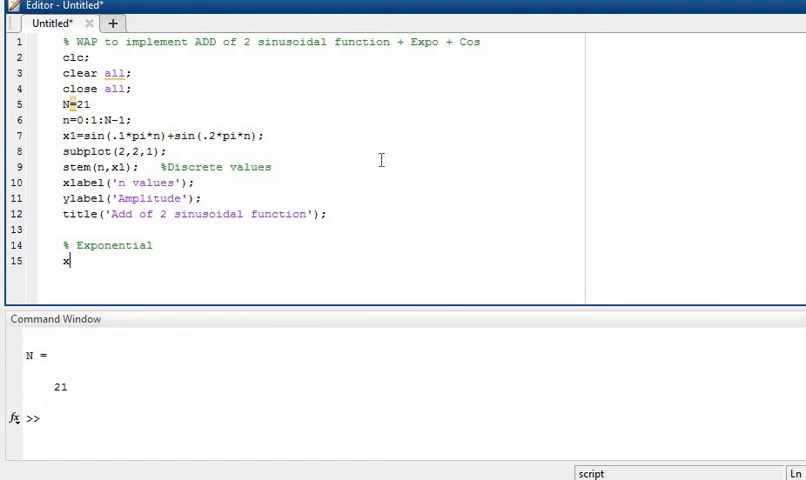
text(2=)
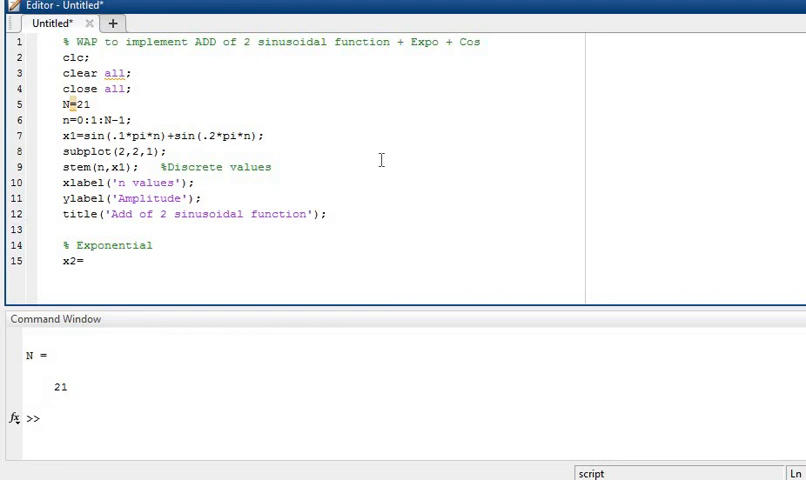
text(exp)
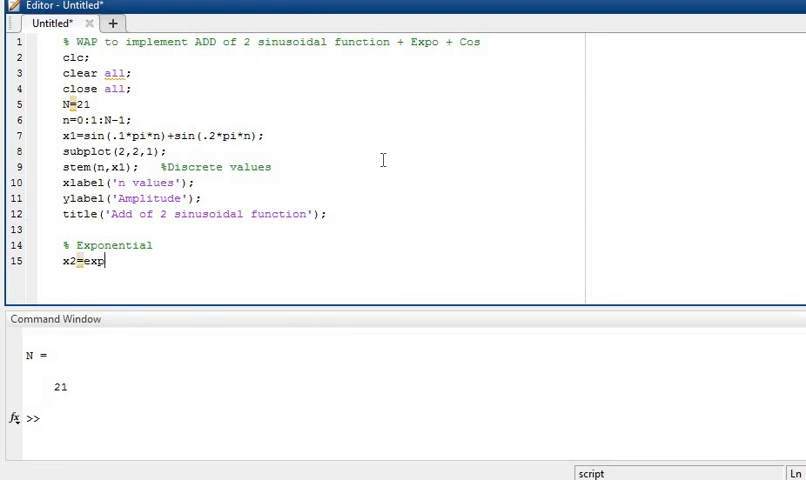
text(()
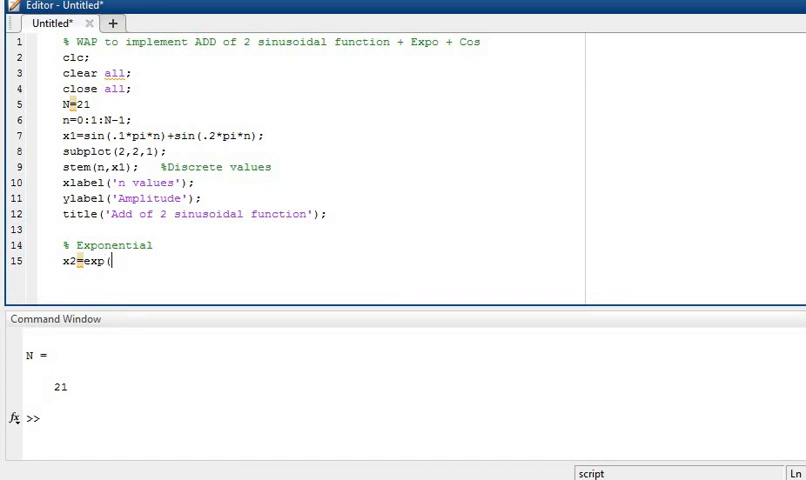
text(i)
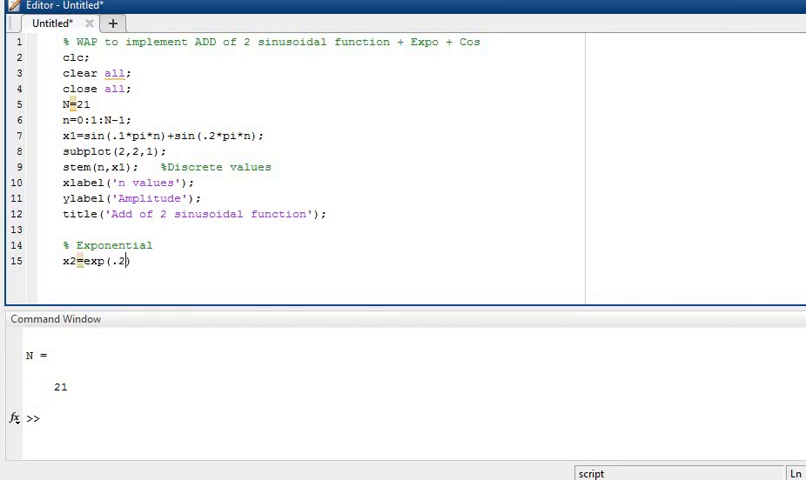
text(*pi)
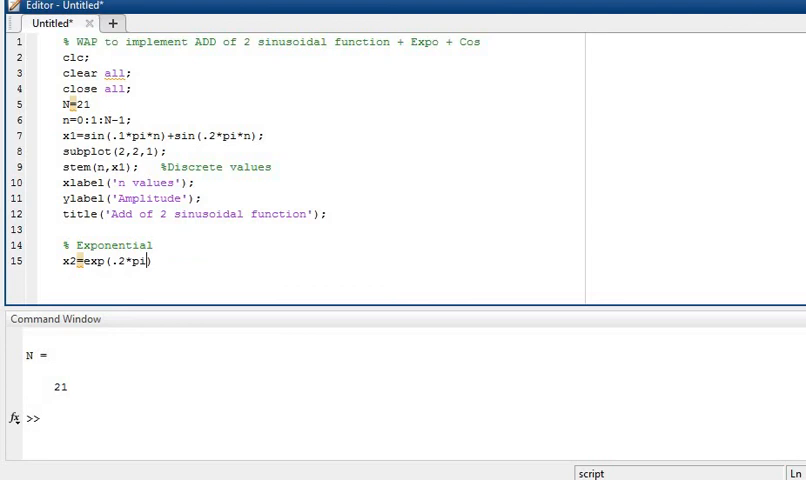
text(*n)
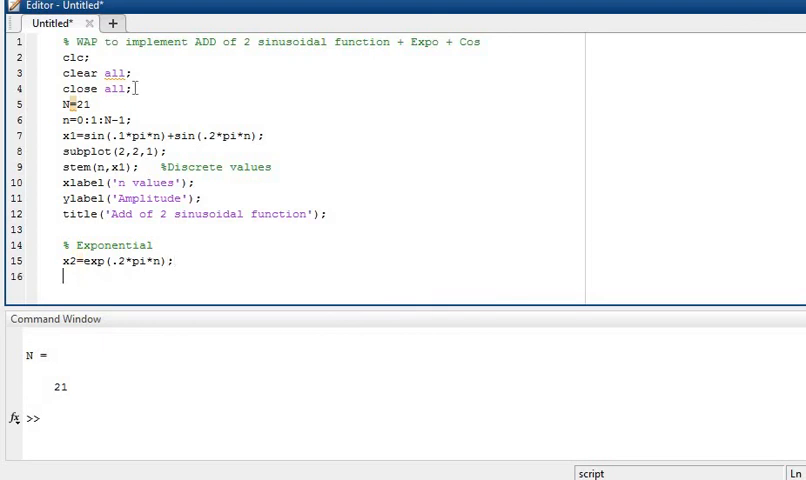
Duplicate the plotting lines for x2 in subplot(2,2,2) with title 'Exponential function'.
drag(62, 152, 150, 182)
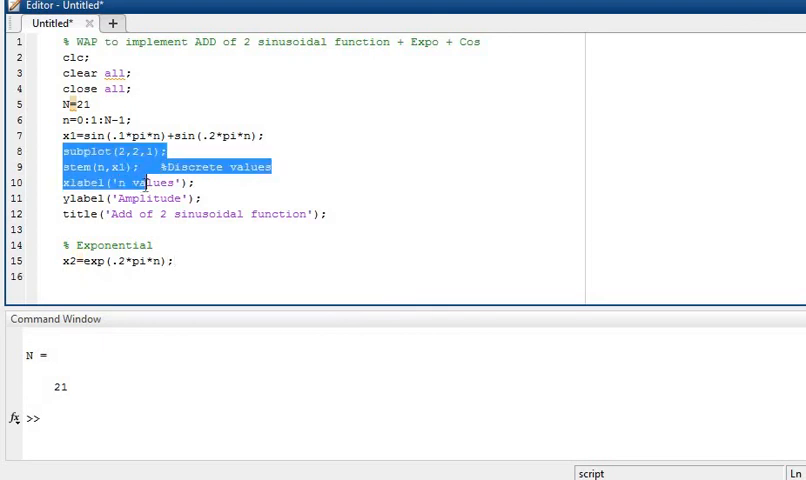
drag(144, 184, 338, 214)
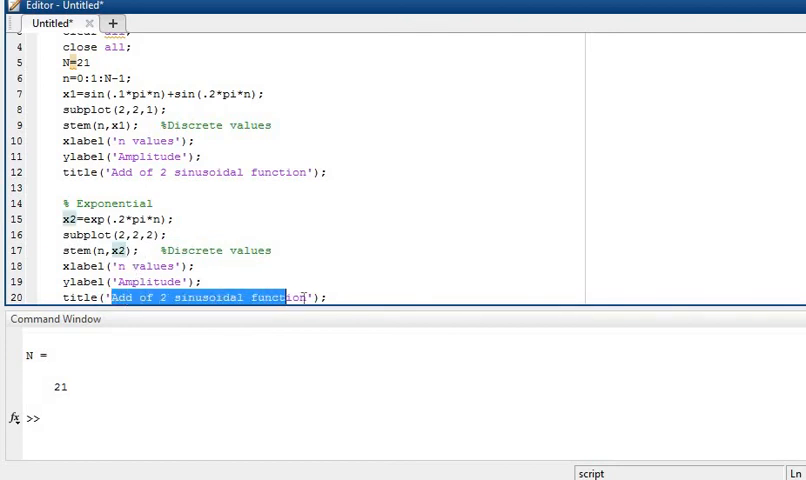
text(Ex');)
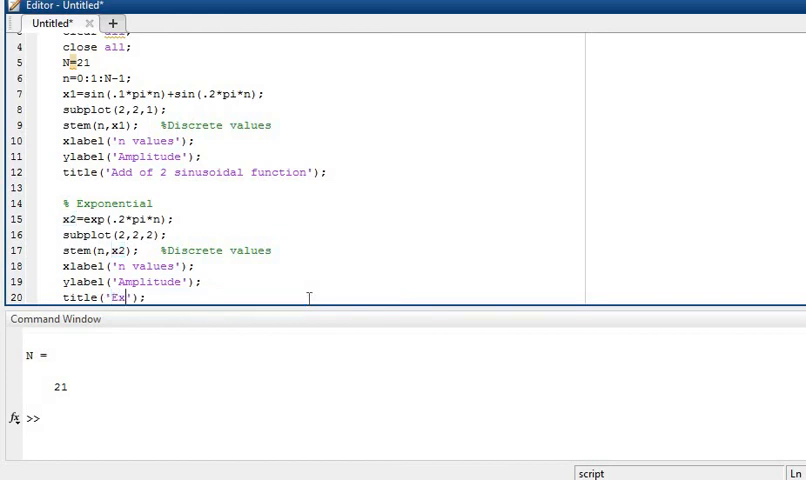
text(ponential f)
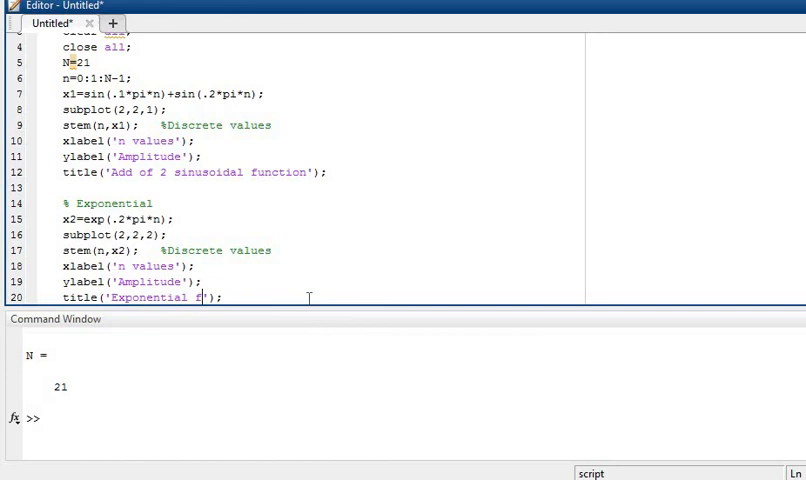
text(unction)
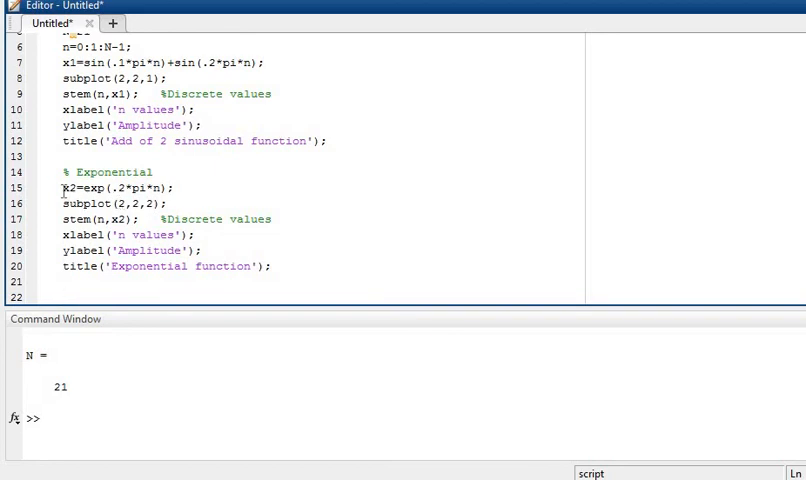
Duplicate the block as x3=exp(-.2*pi*n) stem-plotted in subplot(2,2,3).
drag(64, 188, 272, 266)
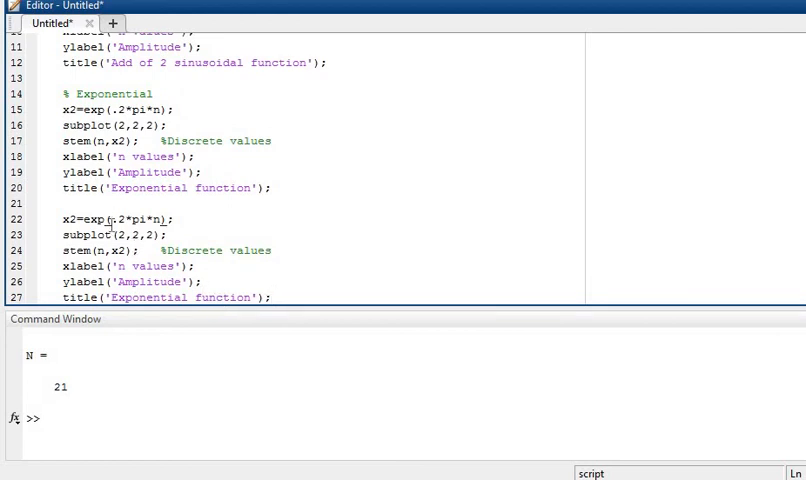
text(-)
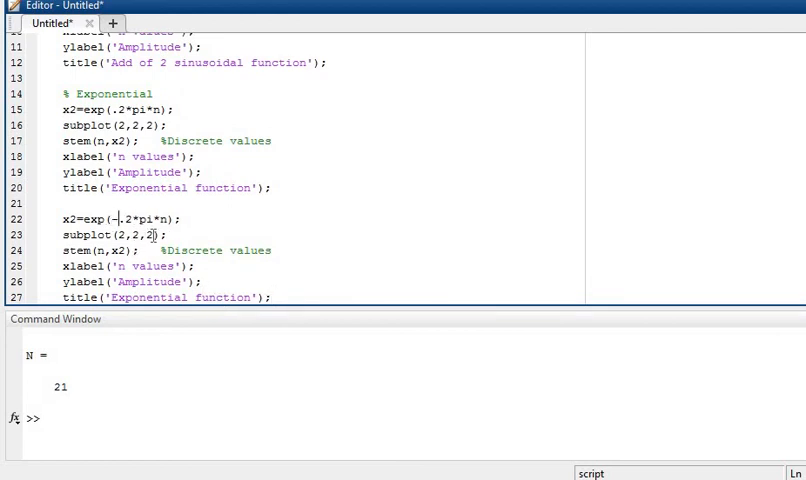
text(3)
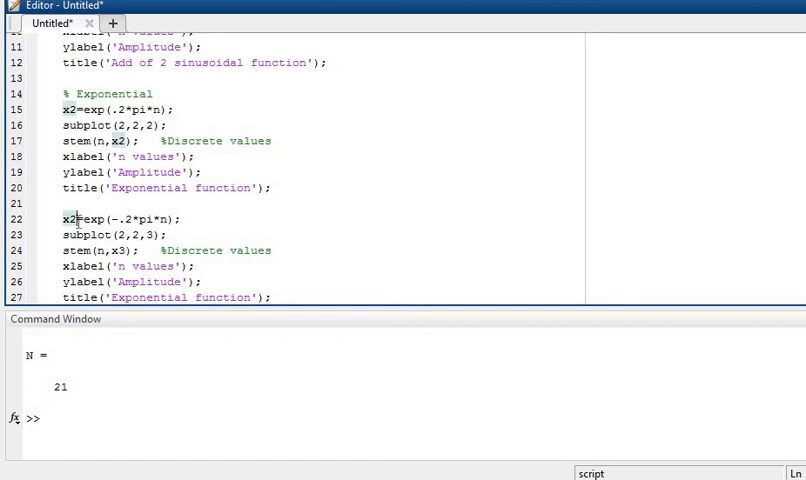
text(3)
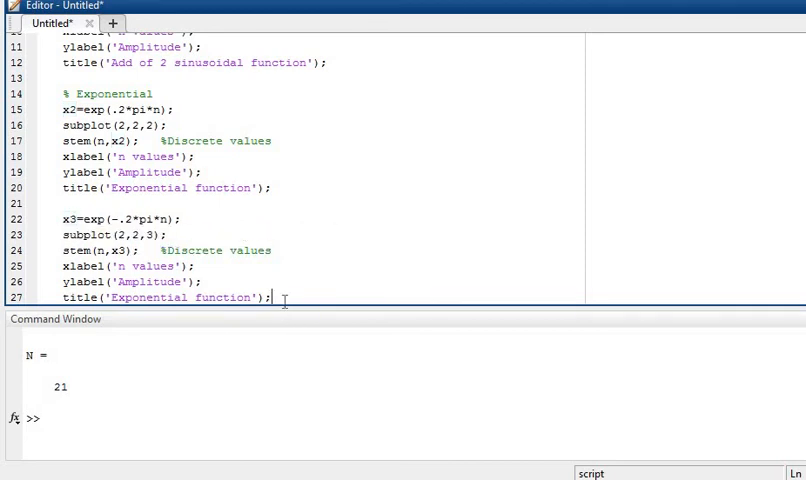
key(enter)
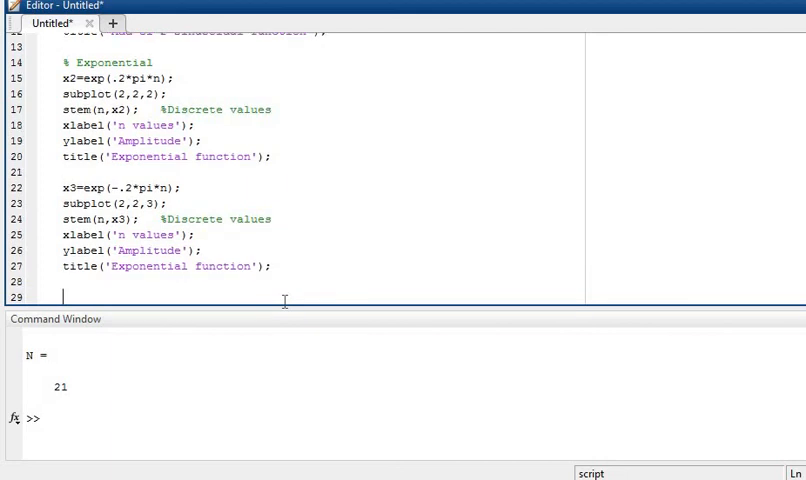
Add a '% Cos function' section comment below the exponential block.
text(%)
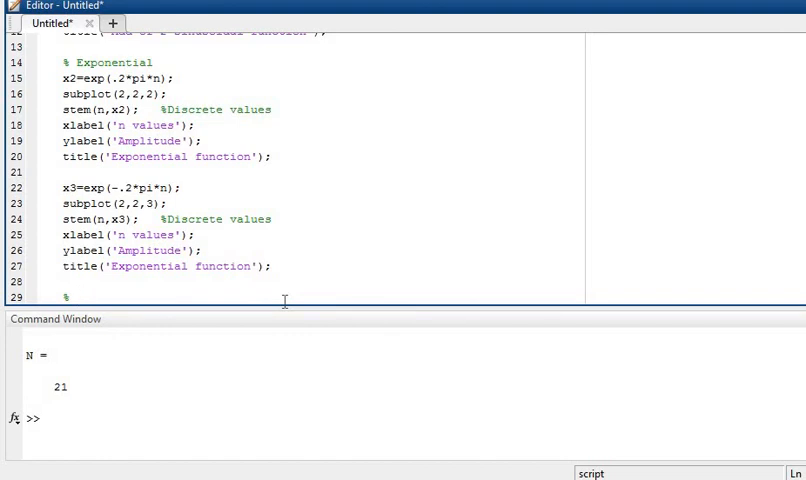
text(Cos)
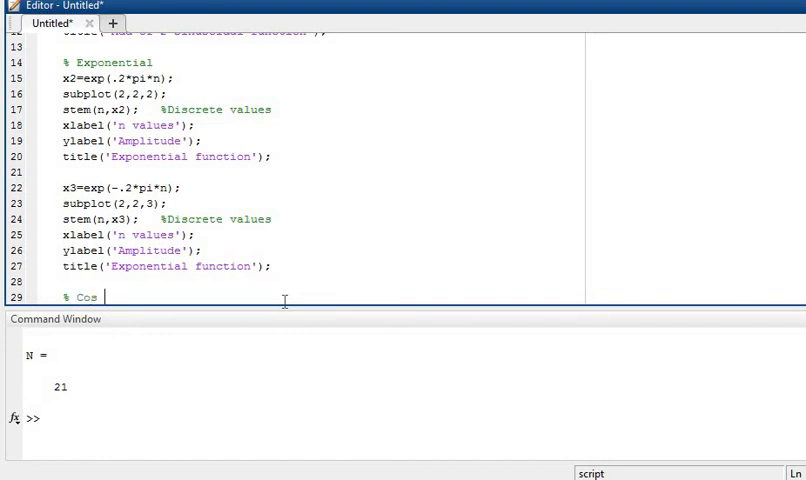
text(function)
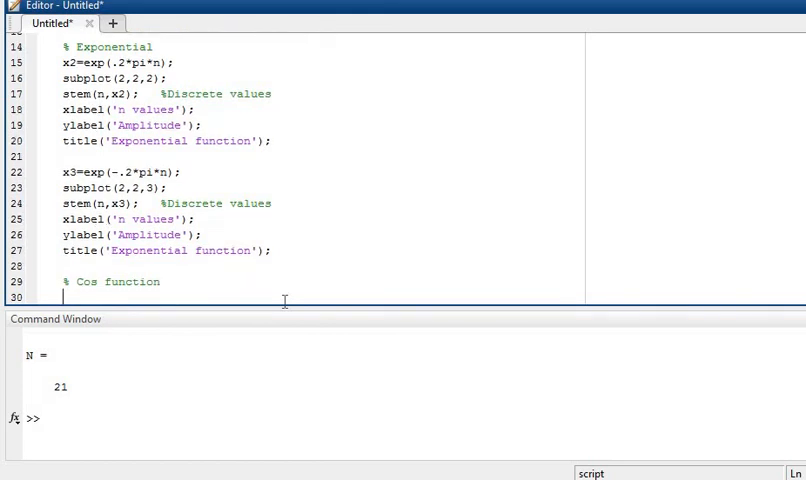
Define x4 = cos(.2*pi*n) as the cosine sequence.
text(x4)
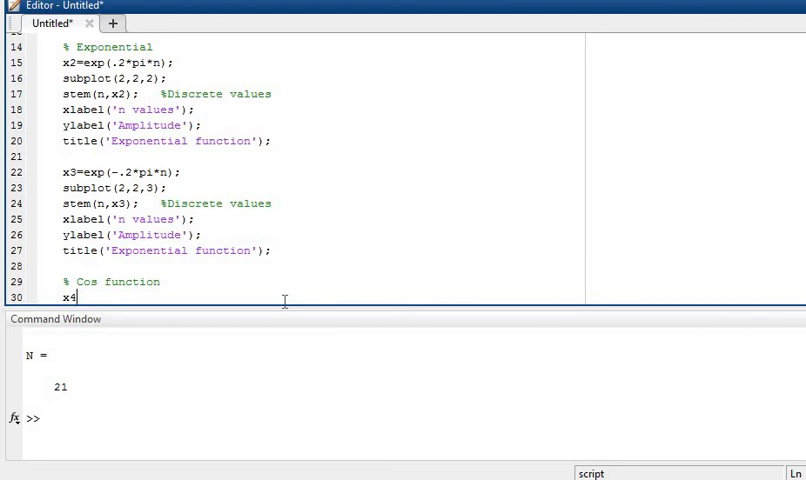
text(=cos)
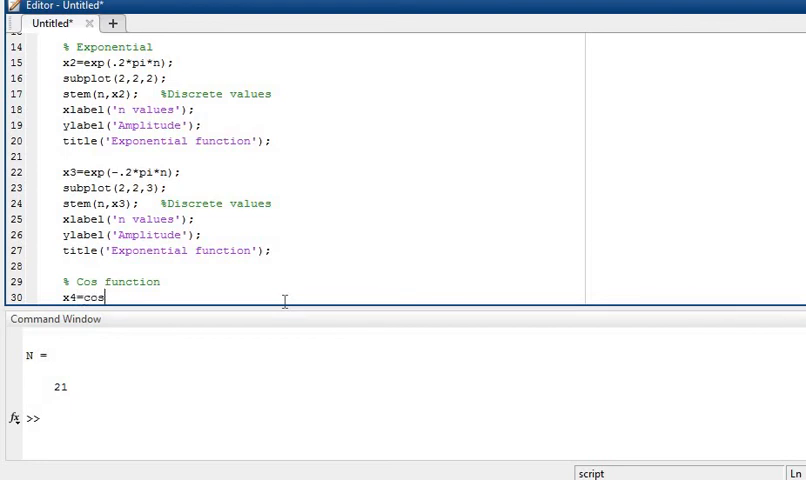
text(()
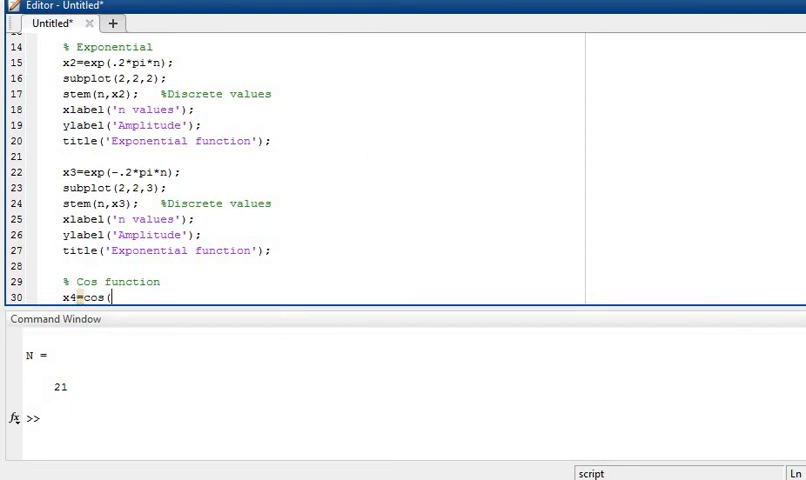
text())
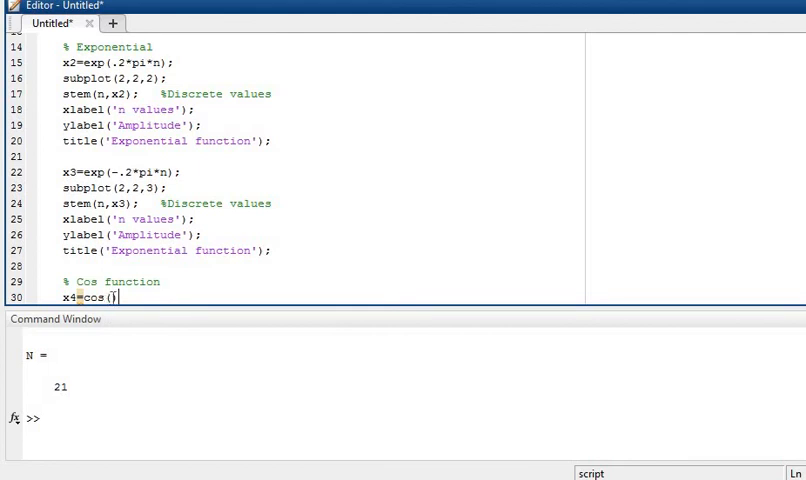
text())
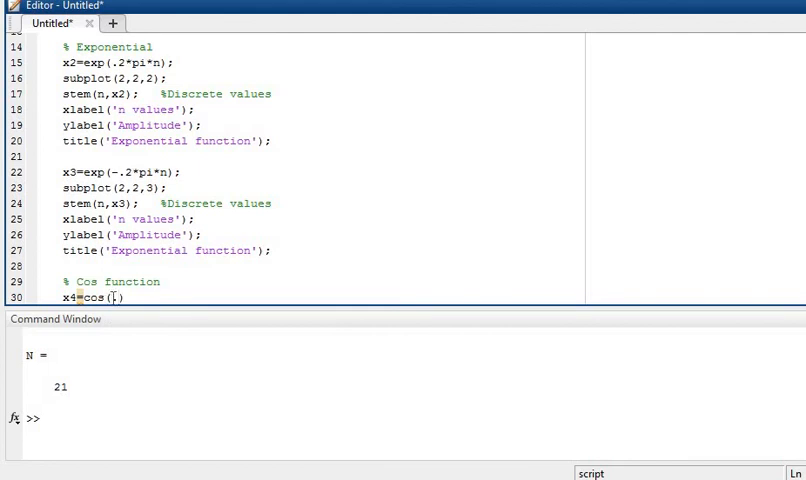
text(.2)
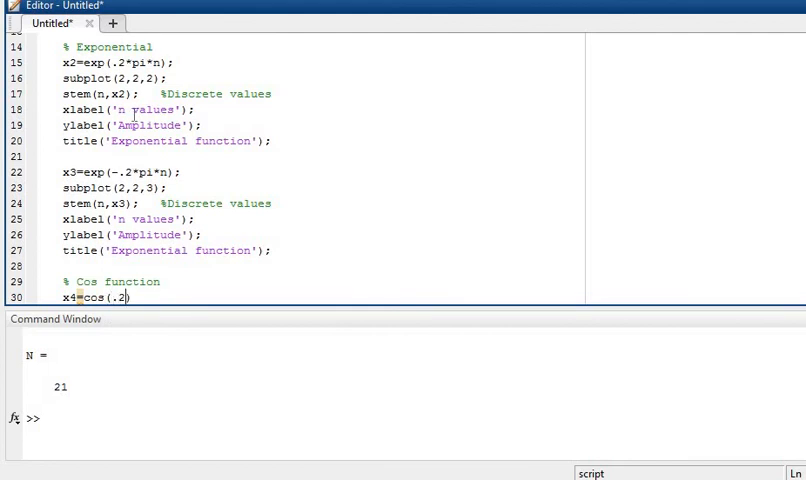
text(*)
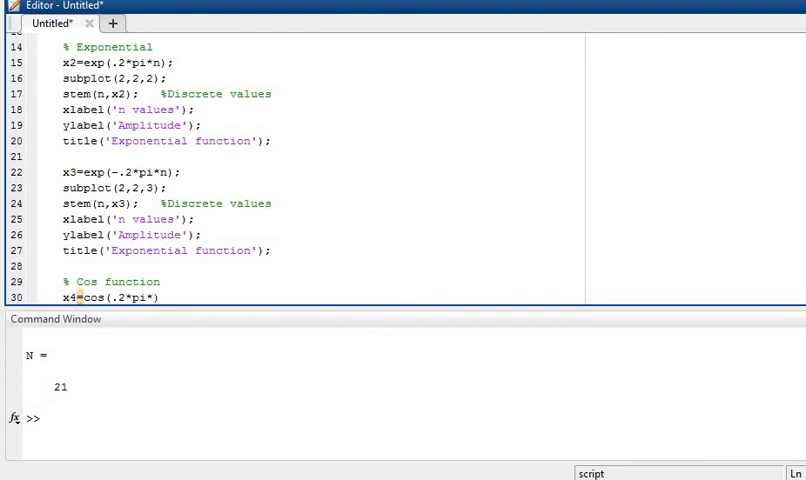
text(n)
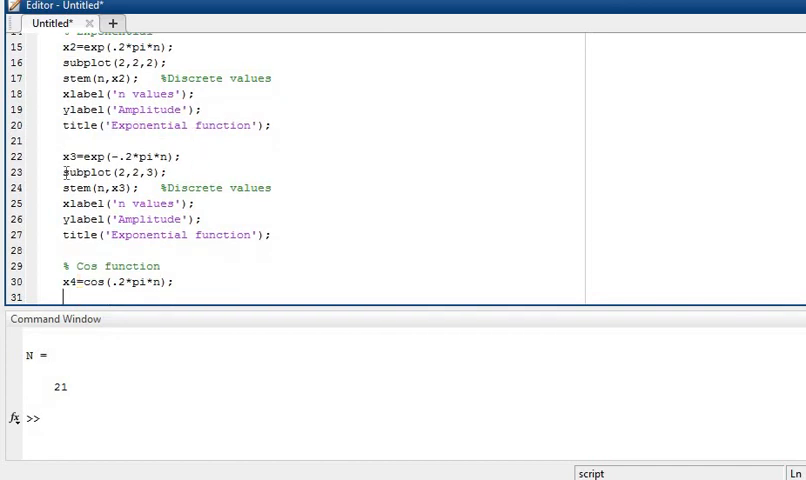
Reuse the exponential plotting block for x4 in subplot(2,2,4), retitled 'Cos function'.
drag(62, 172, 272, 236)
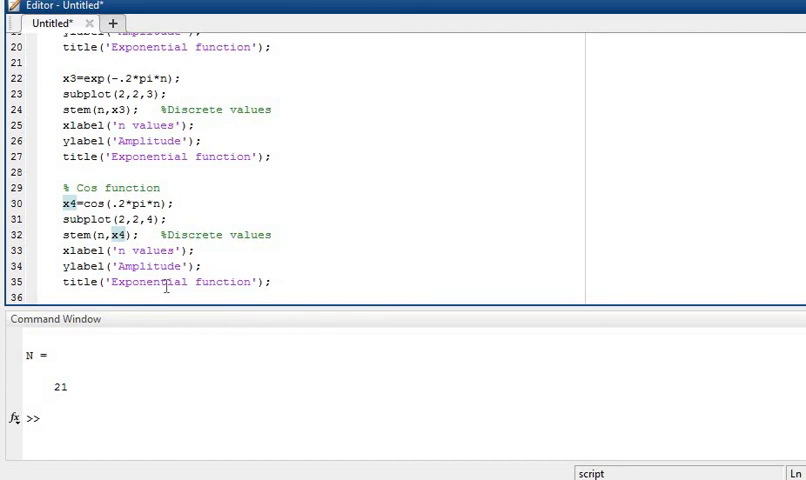
double_click(140, 280)
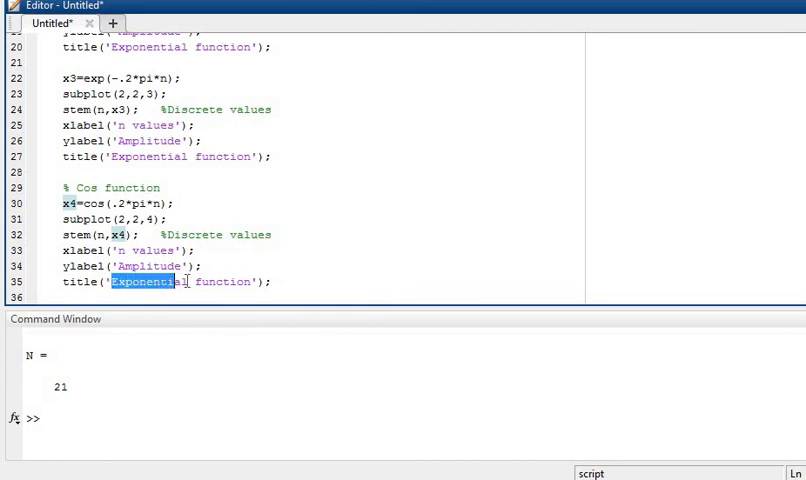
text(Cos)
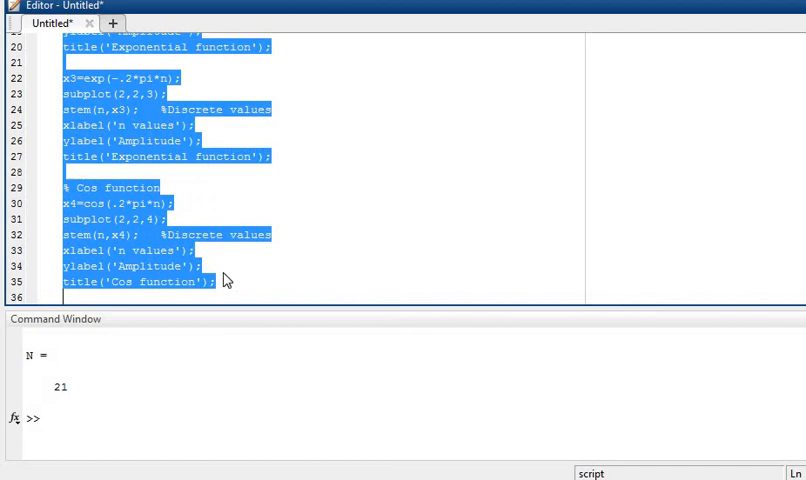
Evaluate the selected code to show the four stem subplots, then close Figure 1.
right_click(226, 280)
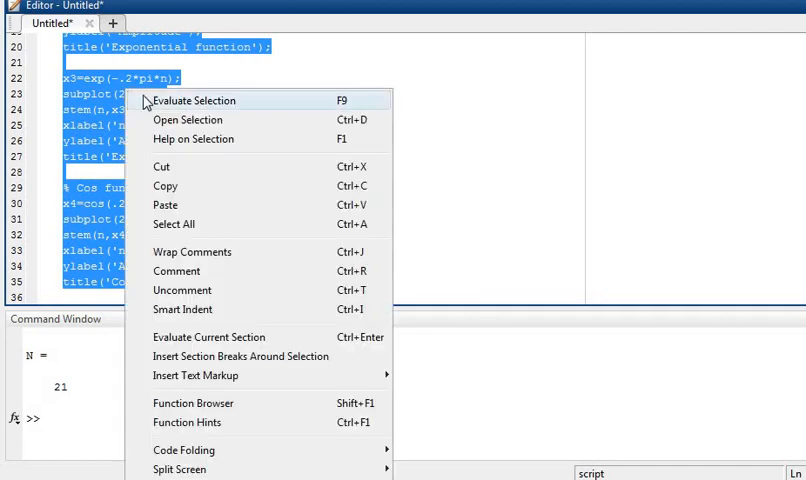
click(194, 100)
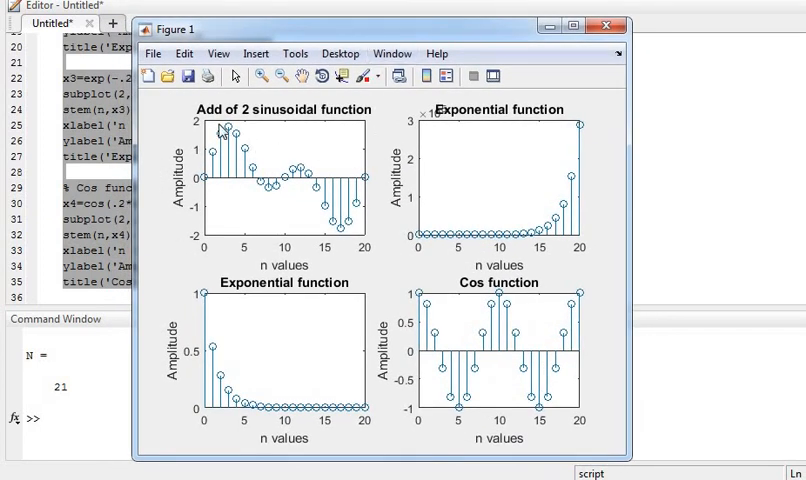
mouse_move(548, 130)
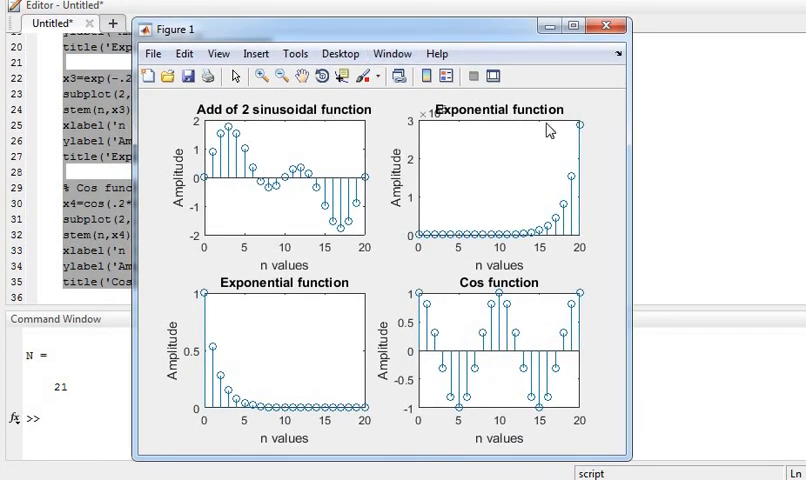
mouse_move(244, 308)
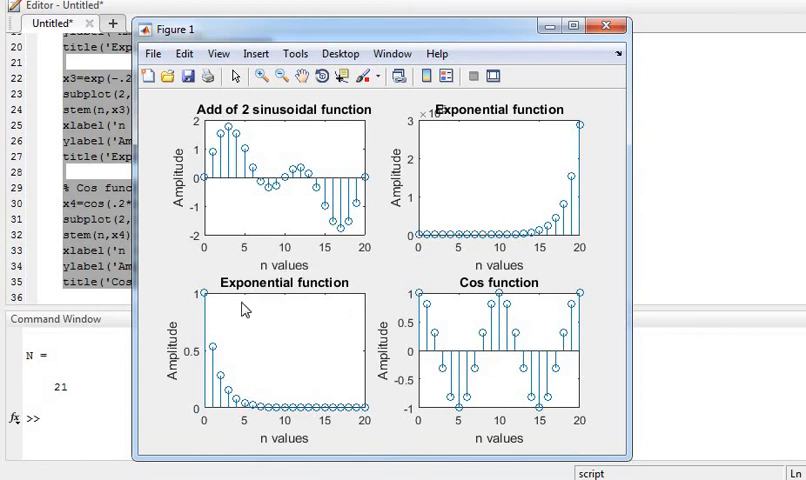
mouse_move(262, 344)
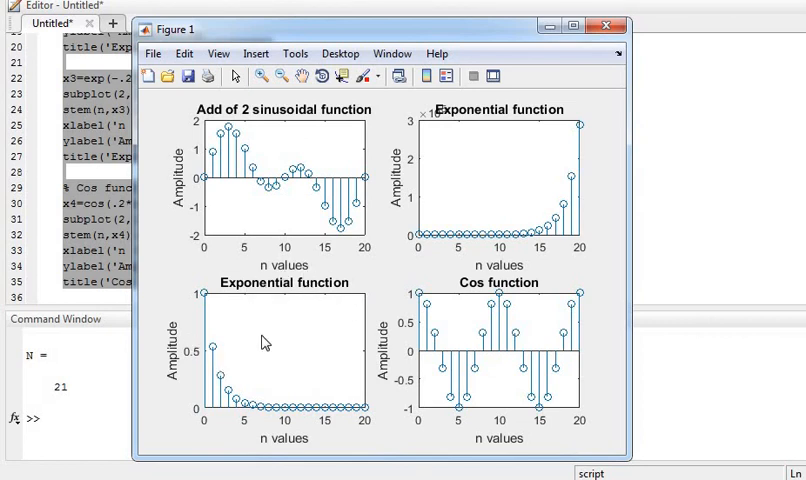
mouse_move(538, 208)
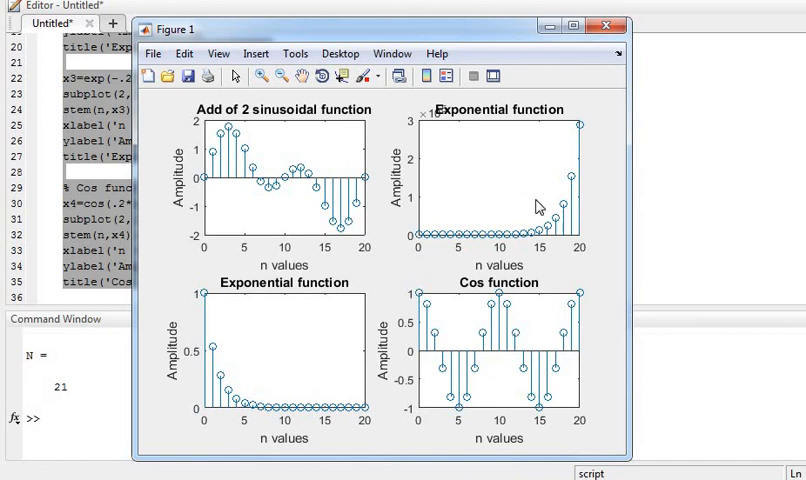
mouse_move(510, 306)
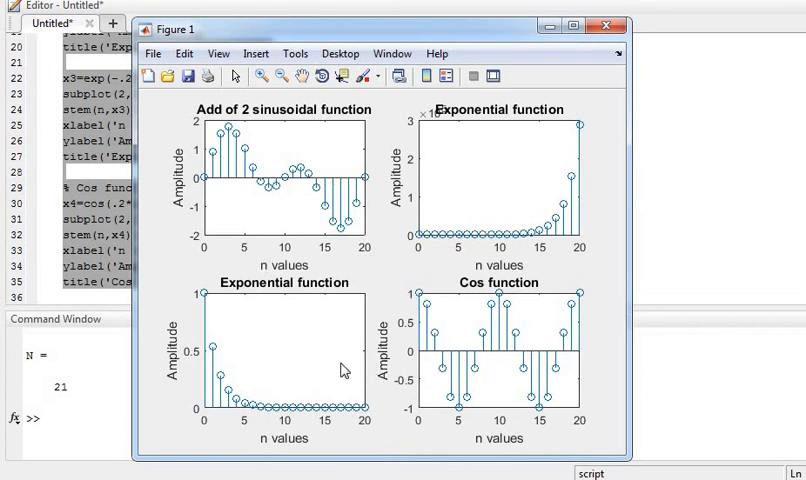
mouse_move(362, 358)
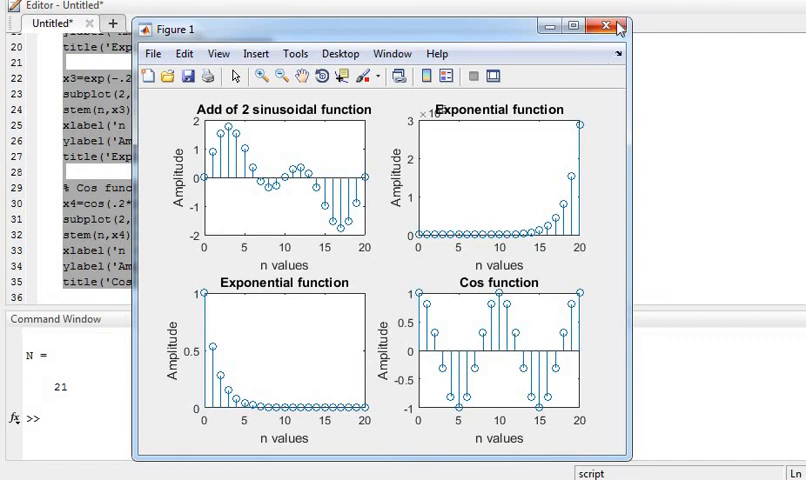
click(608, 28)
text(3)
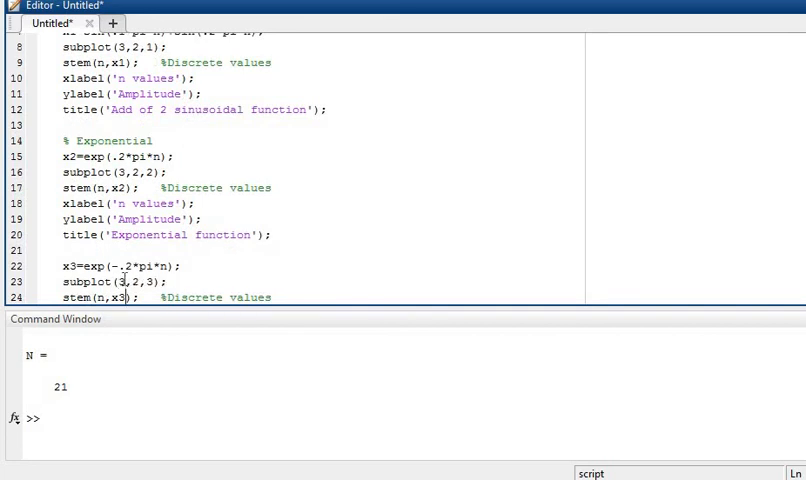
Change each subplot call to a 3-by-2 grid and rerun to view the squeezed plots.
scroll(down, 3)
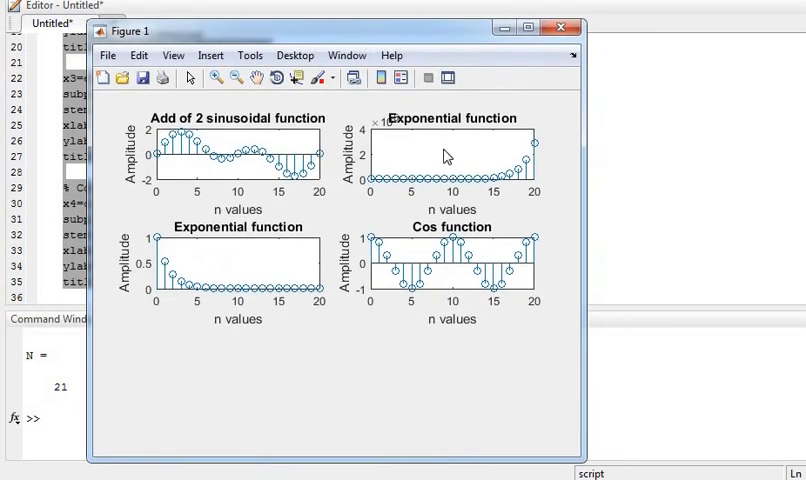
mouse_move(284, 224)
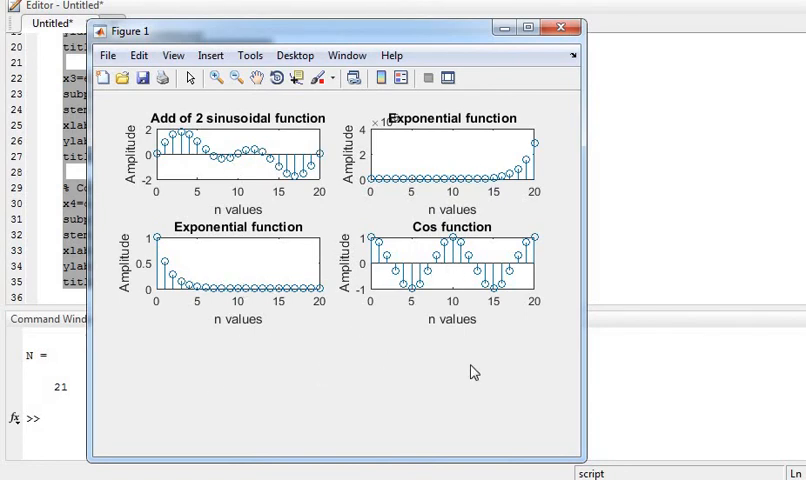
mouse_move(562, 28)
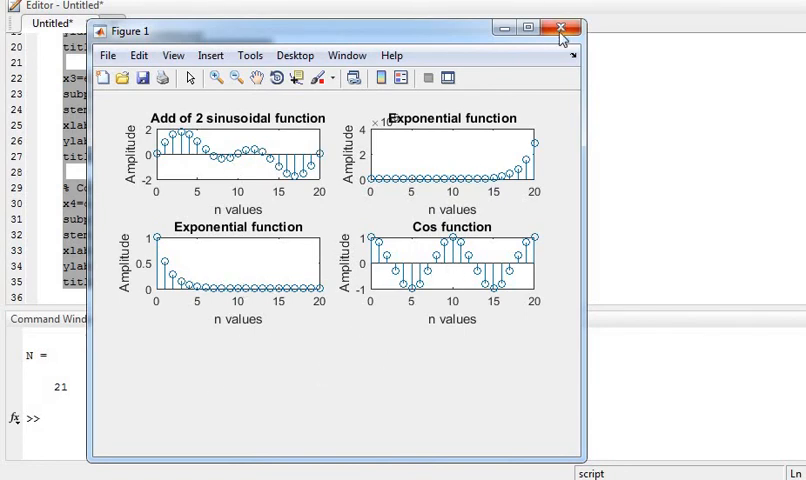
Close Figure 1 and move the exponential and cosine to subplots 4 and 5 before rerunning.
click(564, 28)
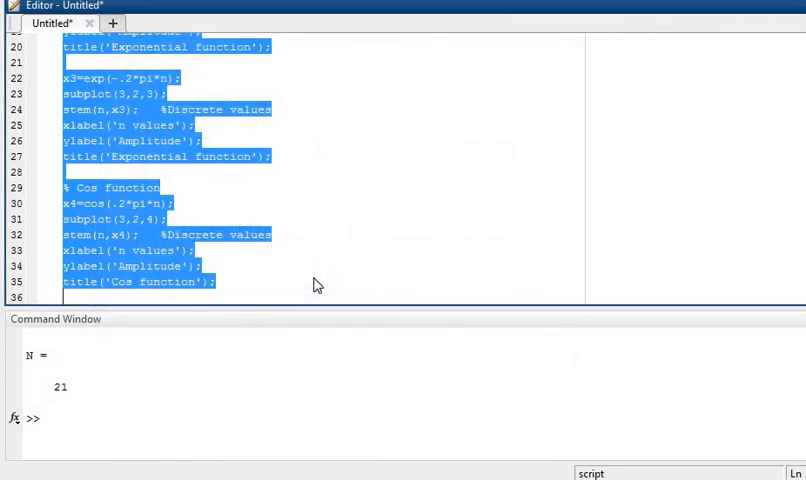
click(156, 218)
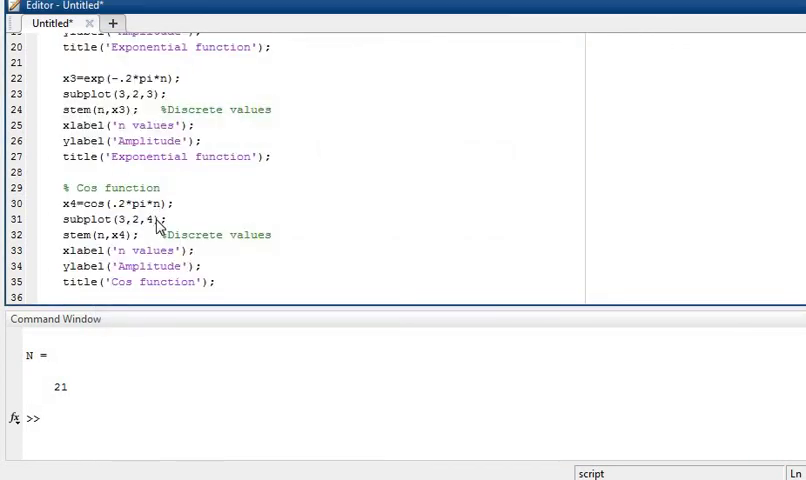
key(BackSpace)
text(5)
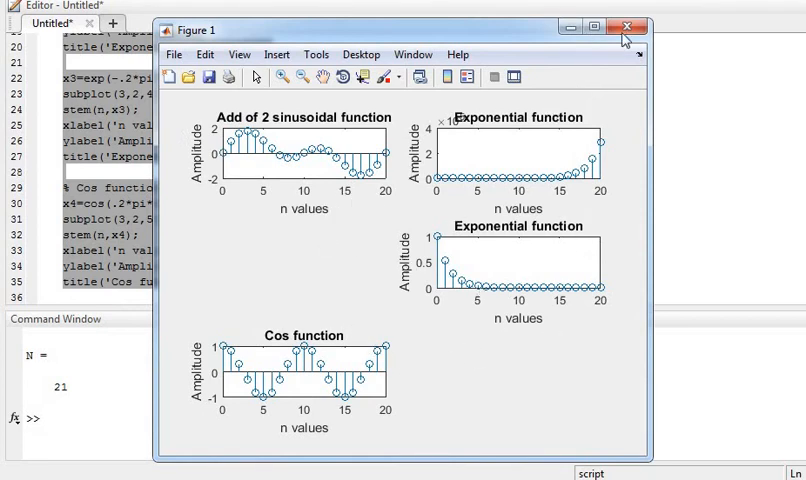
mouse_move(630, 28)
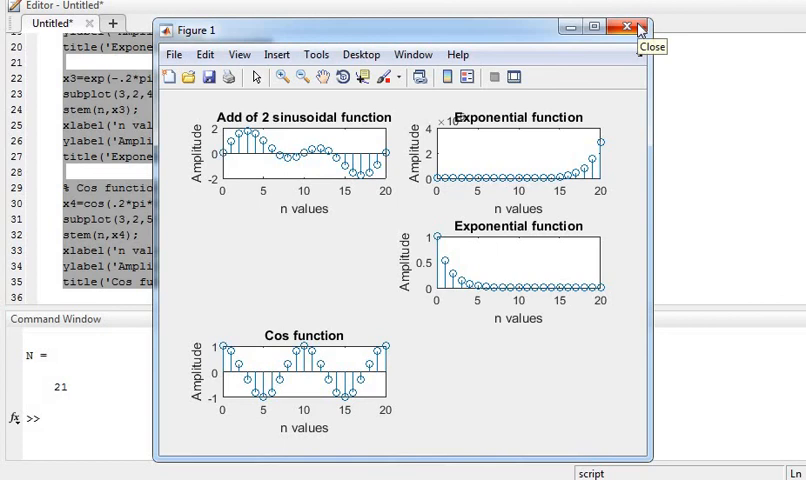